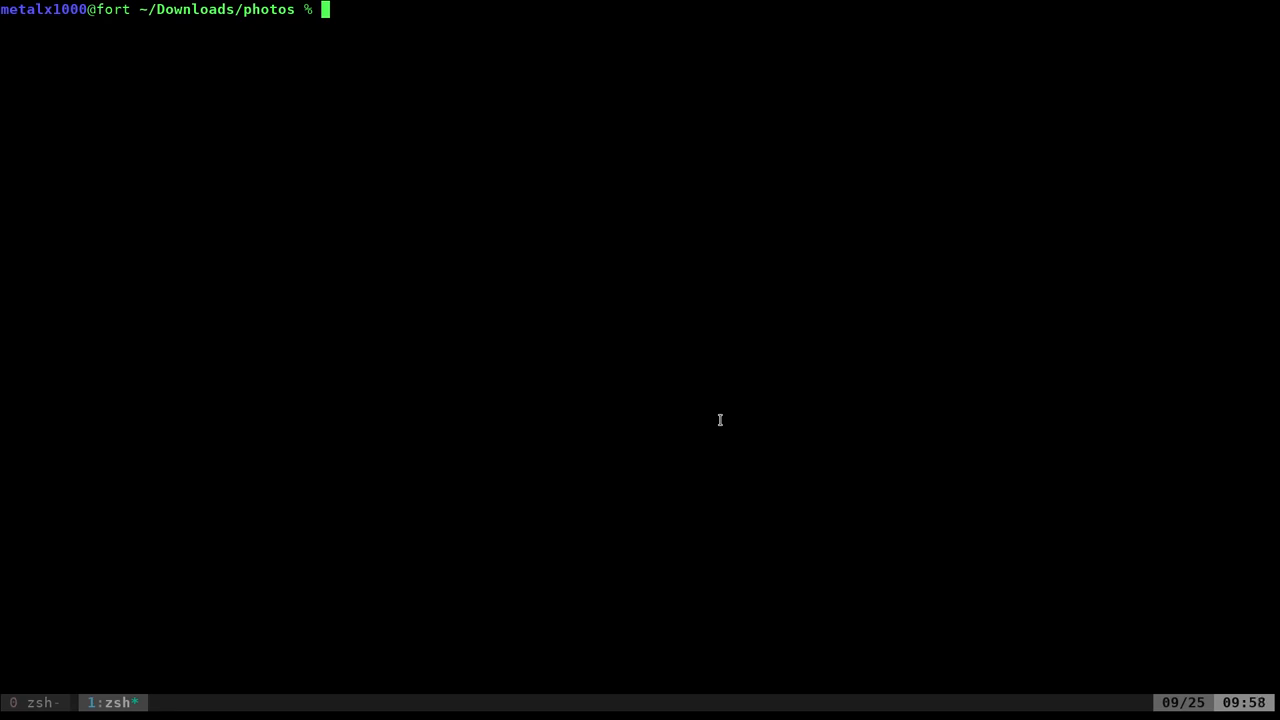
- Start an empty reverse history search at the zsh prompt with Ctrl+R
{"action": "key", "text": "Ctrl+r"}
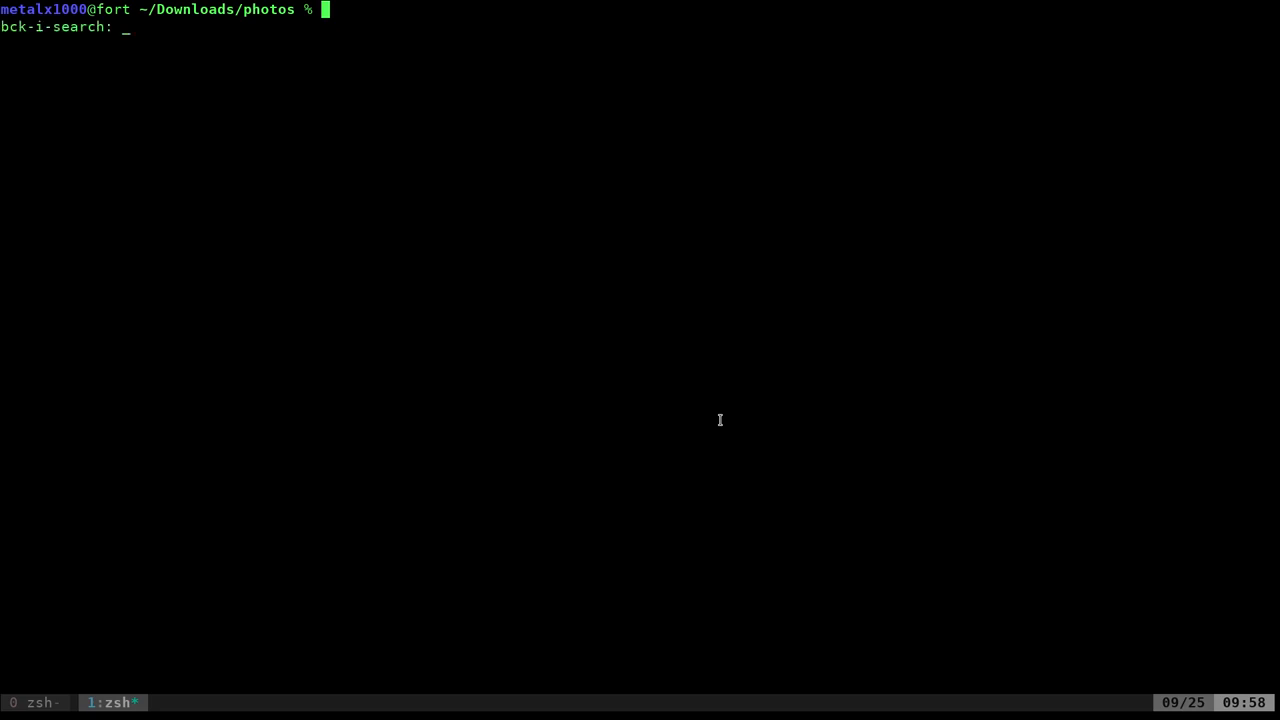
- Open the magaimg upload script in Vim and jump to its last line
{"action": "type", "text": "vim"}
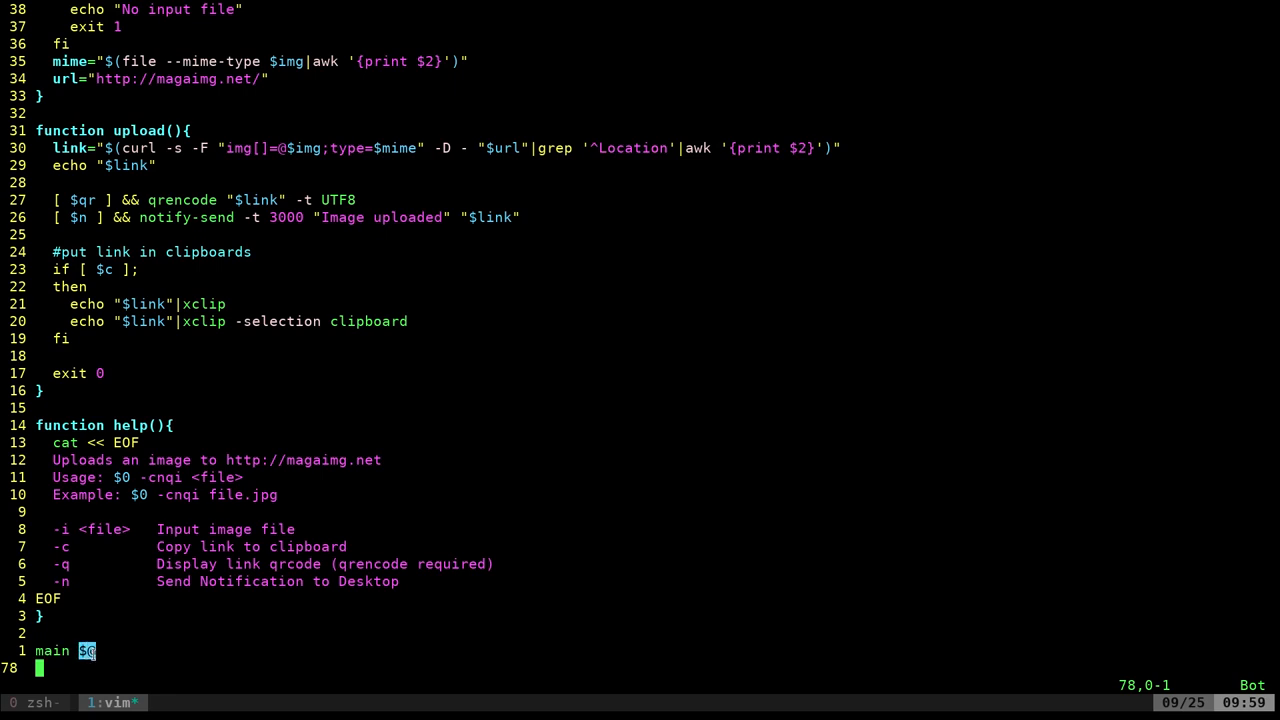
{"action": "mouse_move", "coordinate": [107, 661]}
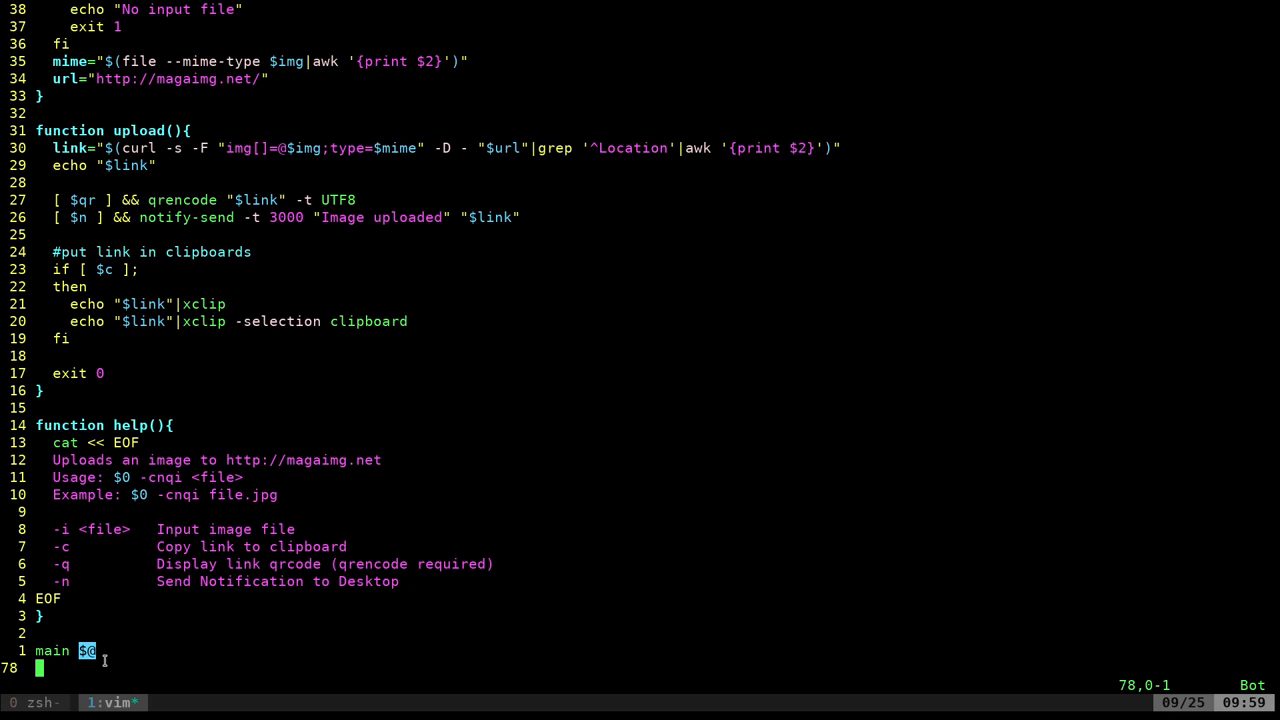
{"action": "key", "text": "gg"}
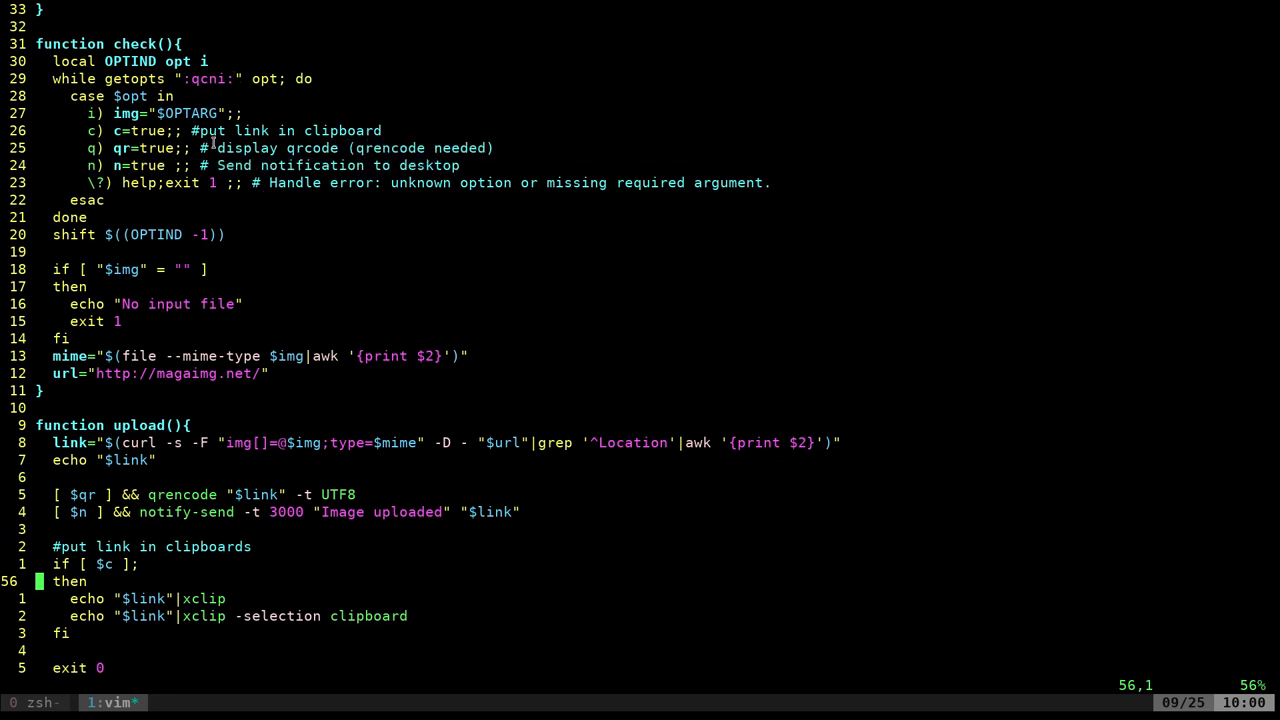
{"action": "mouse_move", "coordinate": [117, 183]}
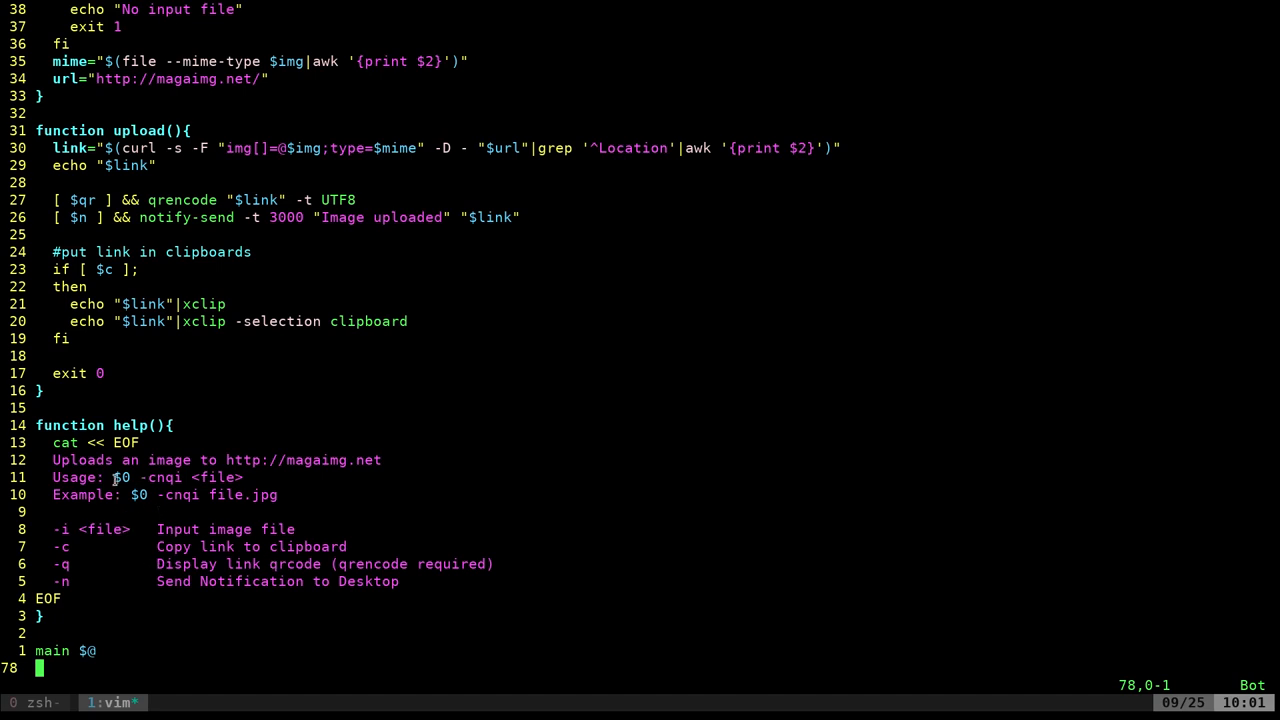
- Bring the script's main() and check() functions into view in Vim
{"action": "double_click", "coordinate": [124, 477]}
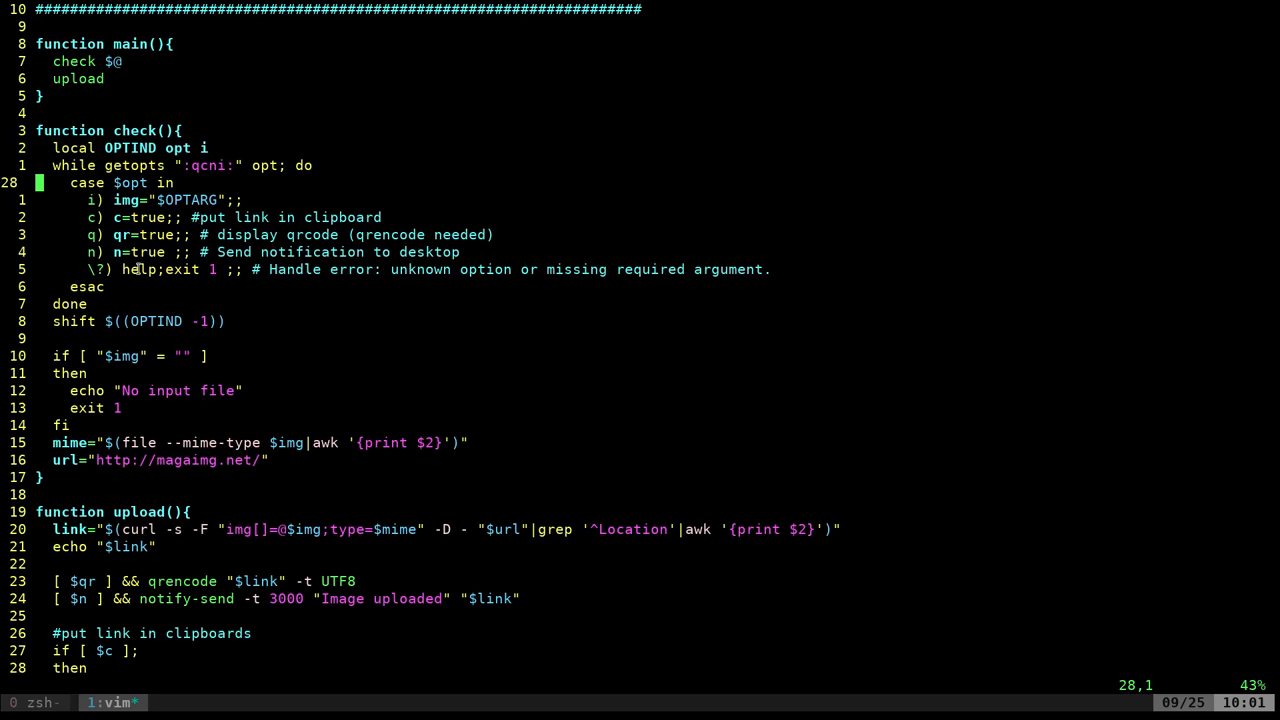
- Highlight the help call in check's unknown-option case
{"action": "double_click", "coordinate": [138, 269]}
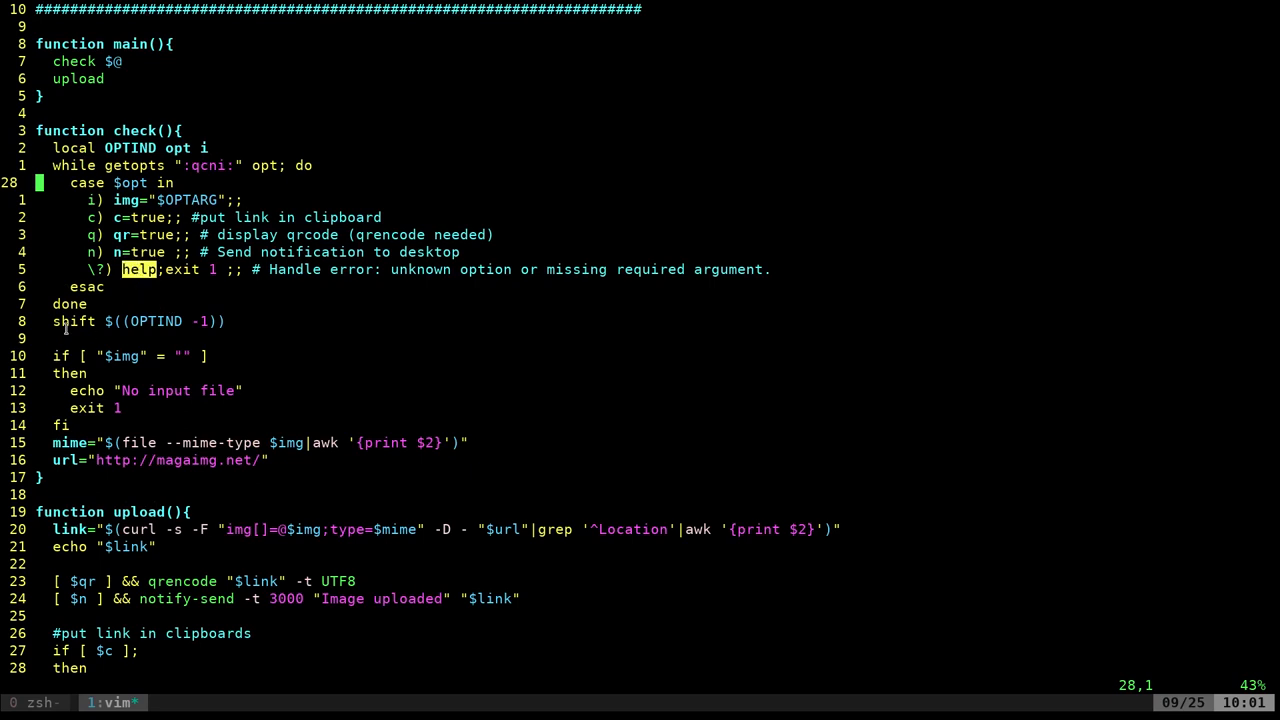
{"action": "mouse_move", "coordinate": [84, 338]}
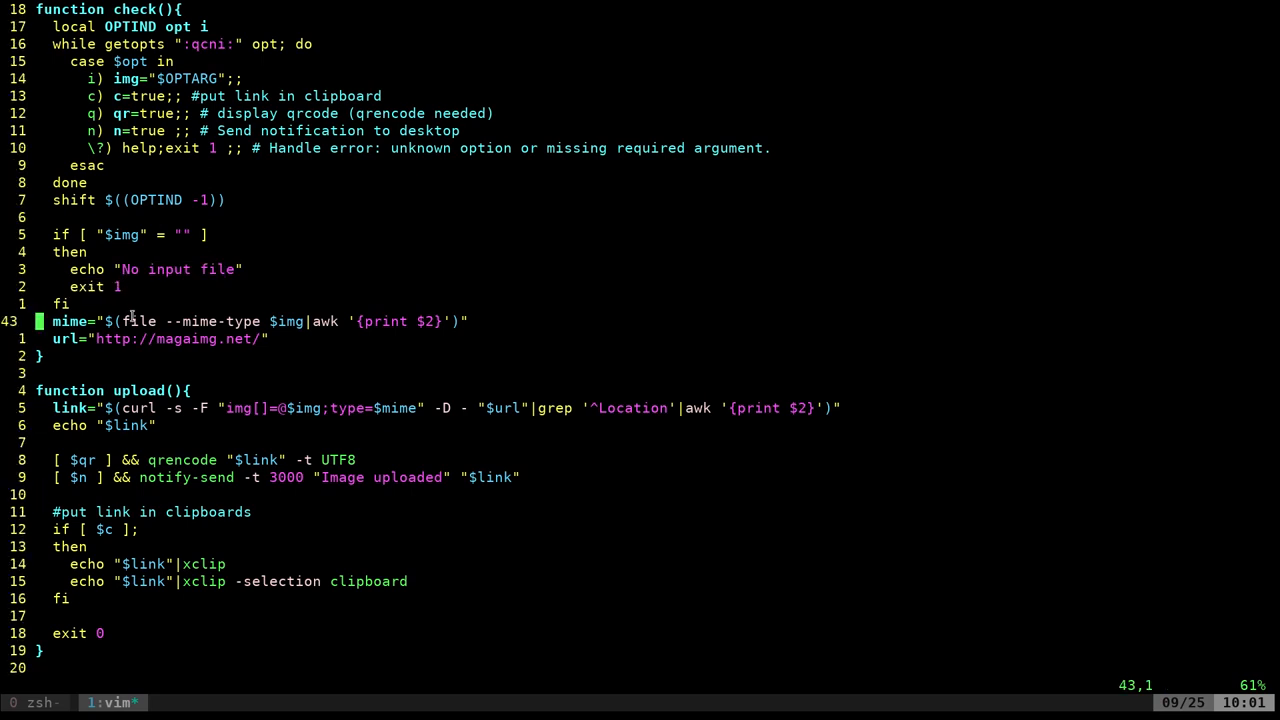
{"action": "mouse_move", "coordinate": [80, 310]}
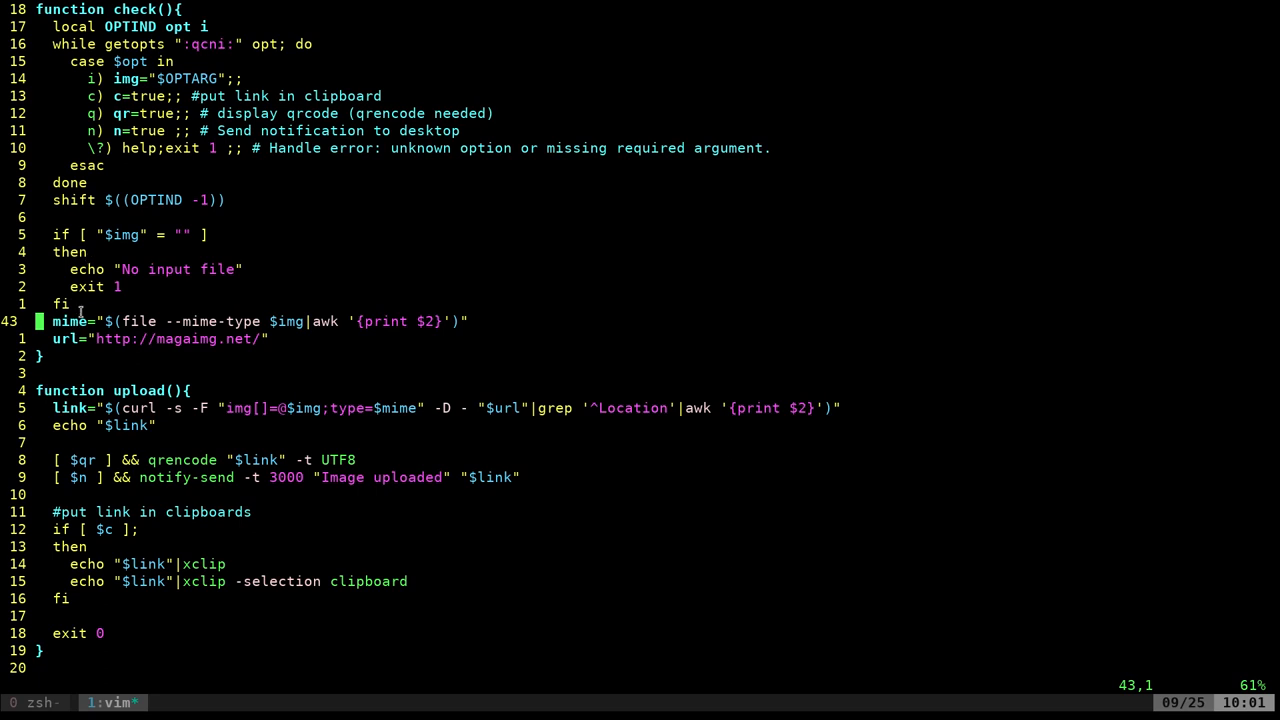
- Highlight the file --mime-type command in check's mime assignment
{"action": "double_click", "coordinate": [69, 321]}
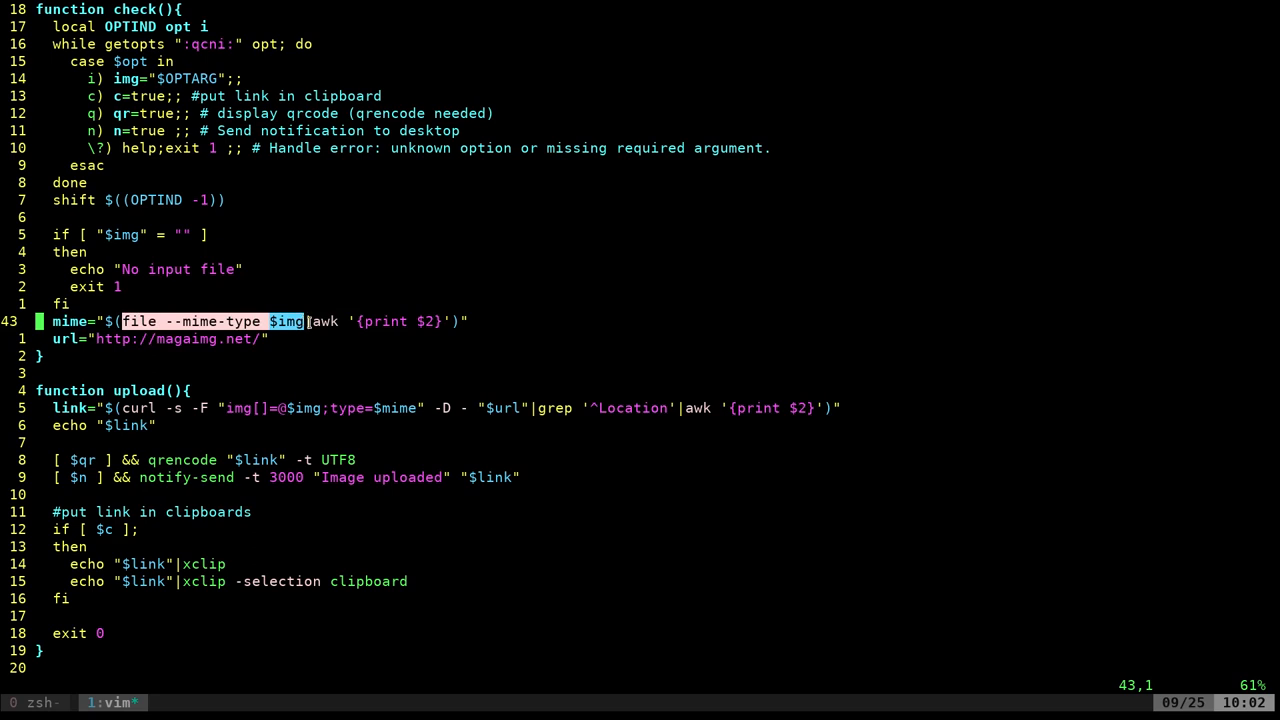
{"action": "mouse_move", "coordinate": [372, 321]}
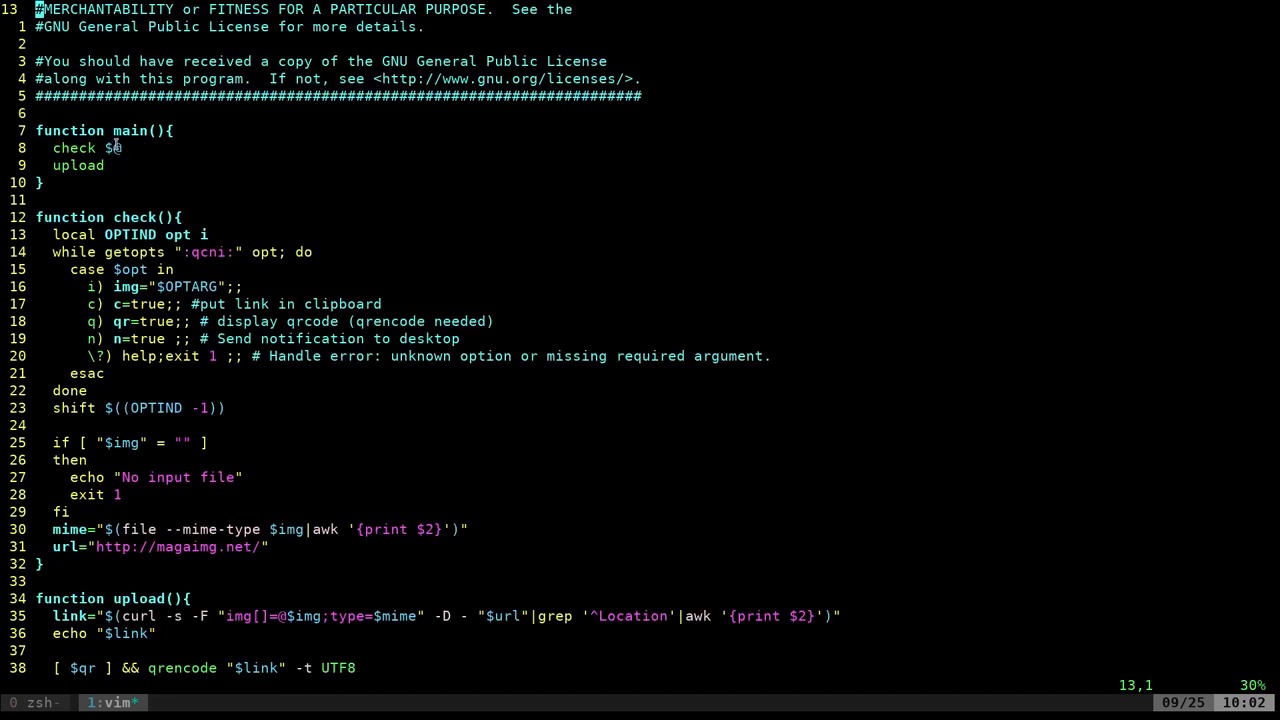
- Mark the arguments passed to check while reviewing the upload script
{"action": "double_click", "coordinate": [73, 148]}
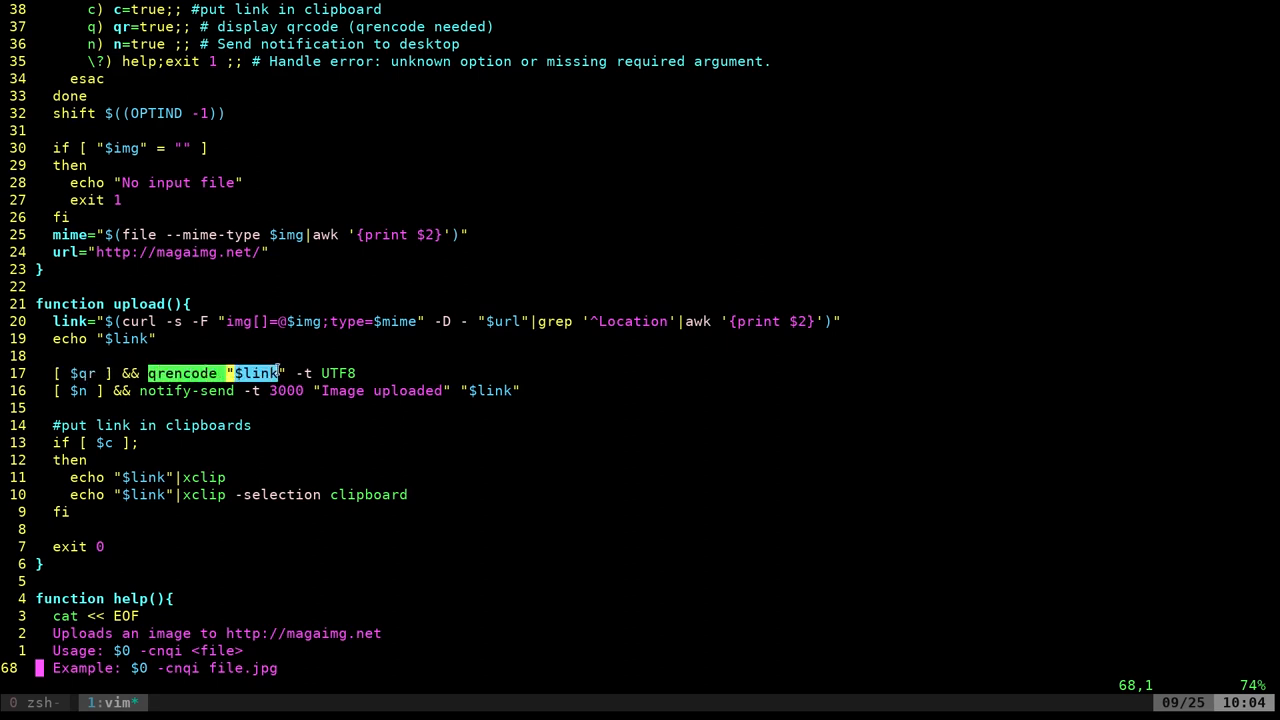
{"action": "left_click", "coordinate": [338, 373]}
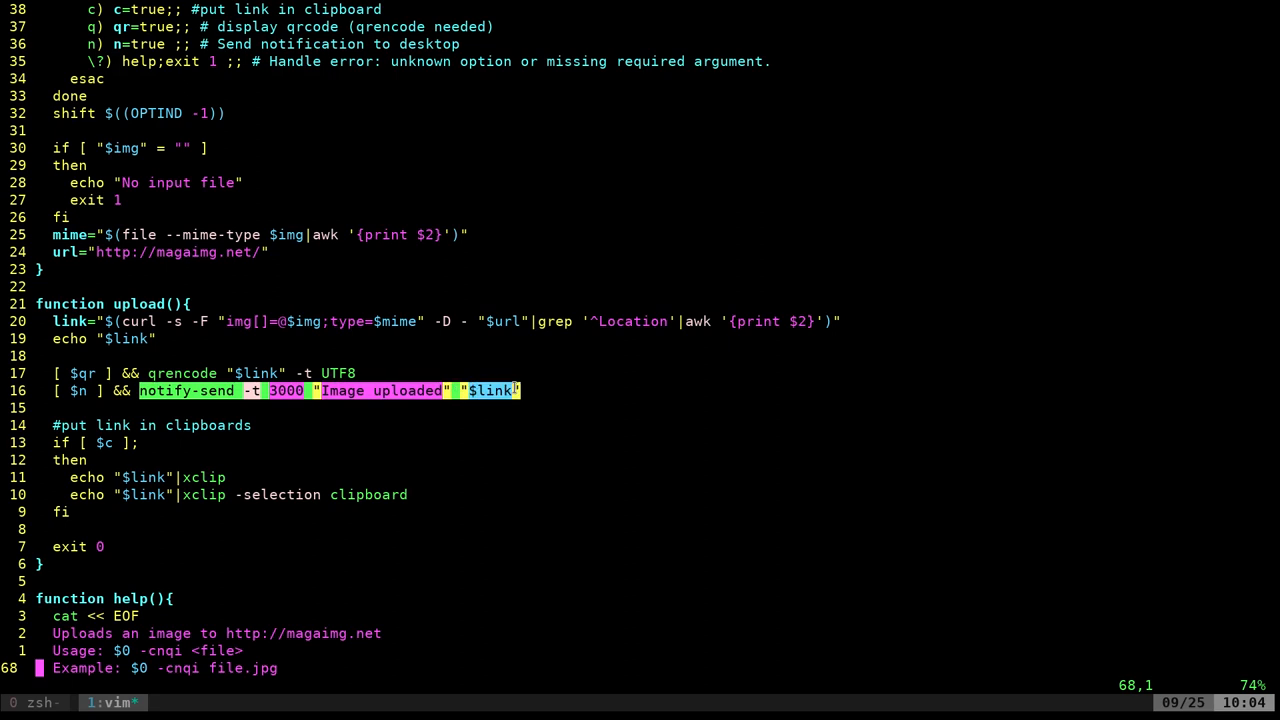
{"action": "mouse_move", "coordinate": [444, 421]}
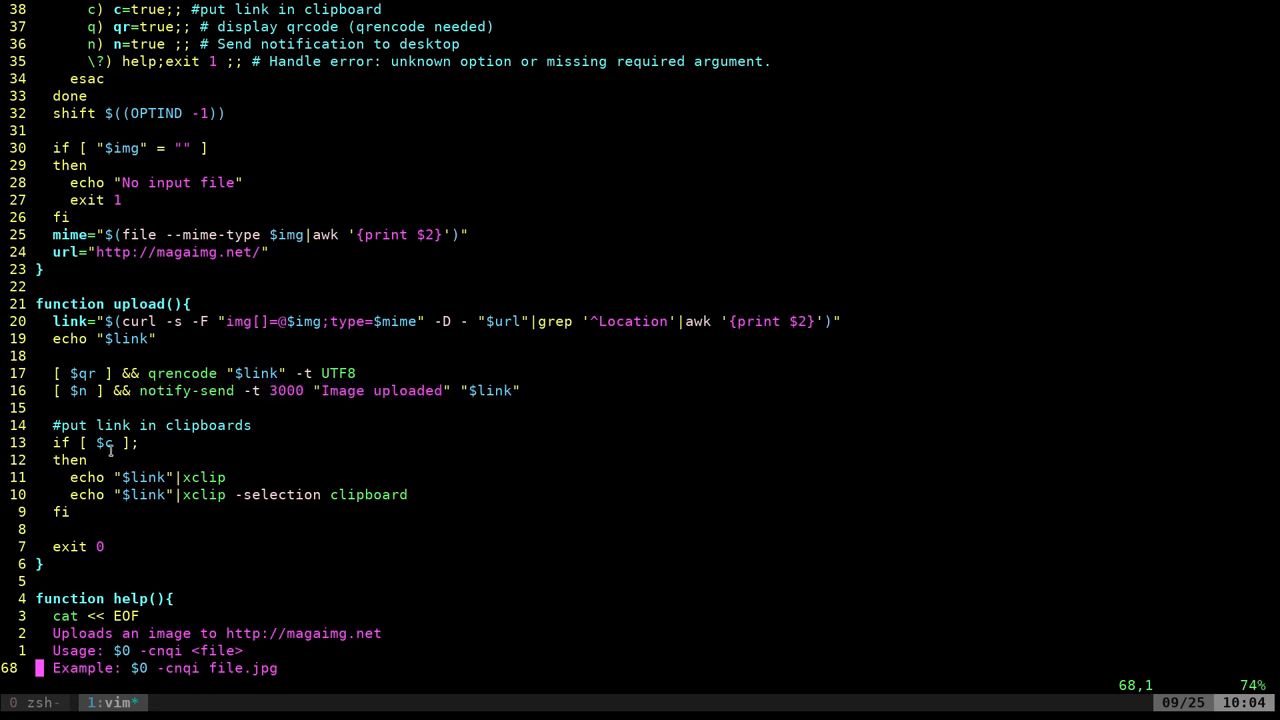
- Scroll to the file's end and highlight the xclip command in upload()
{"action": "scroll", "scroll_direction": "down", "scroll_amount": 3}
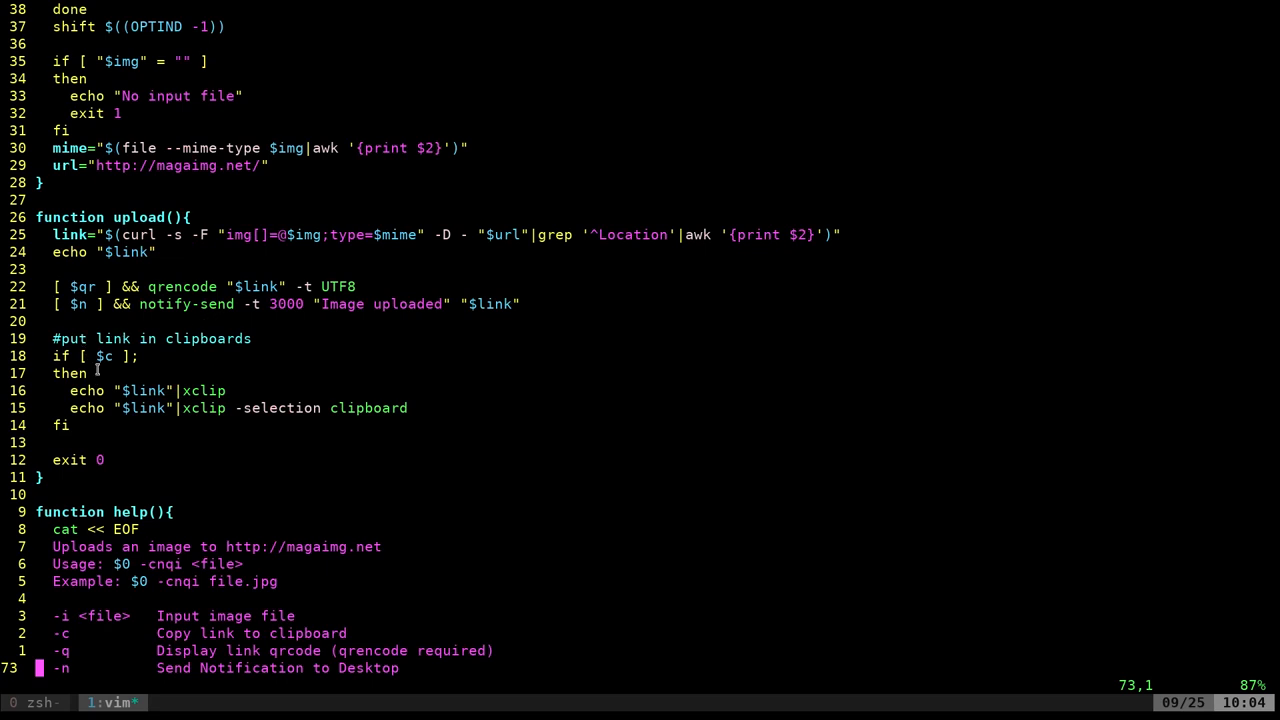
{"action": "double_click", "coordinate": [104, 356]}
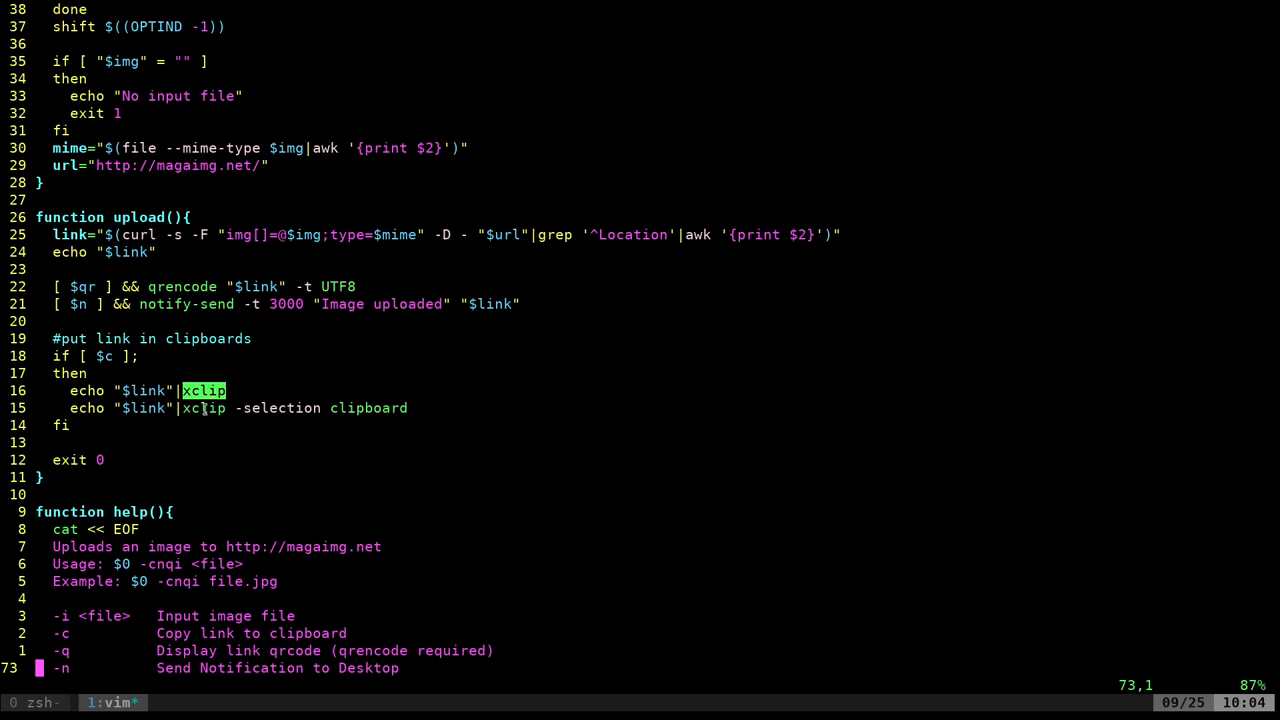
{"action": "mouse_move", "coordinate": [568, 323]}
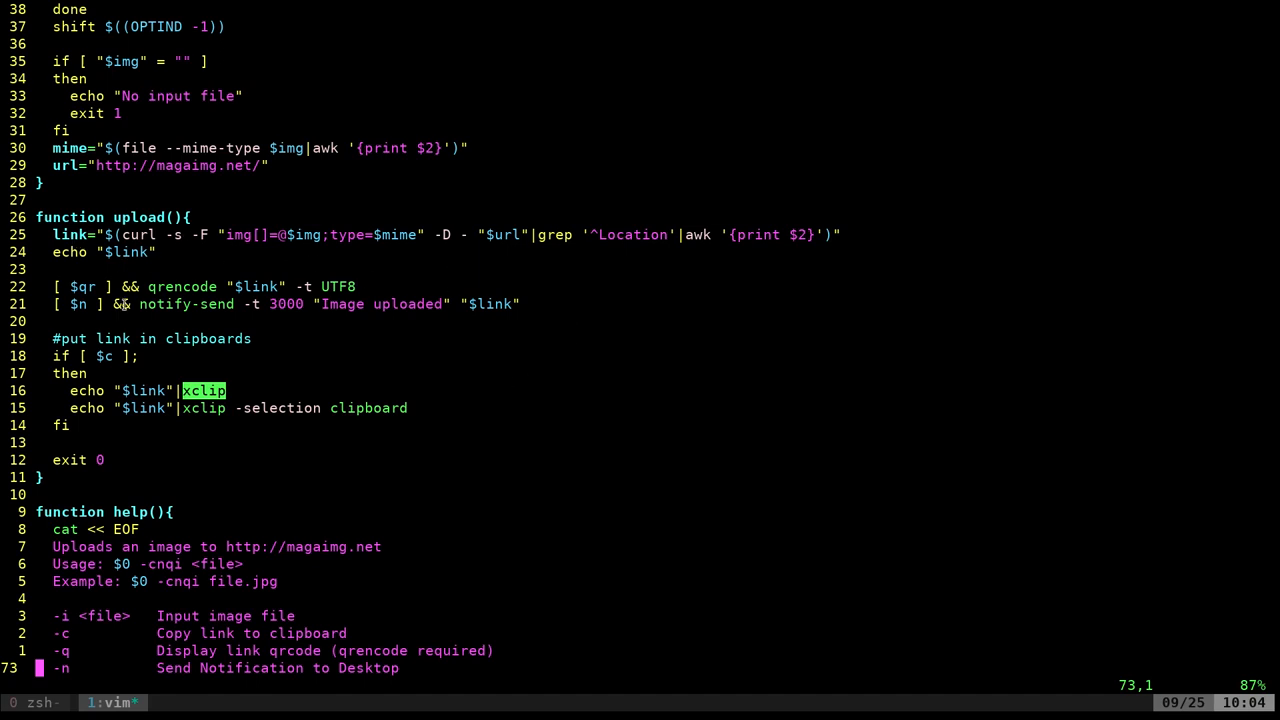
{"action": "mouse_move", "coordinate": [371, 348]}
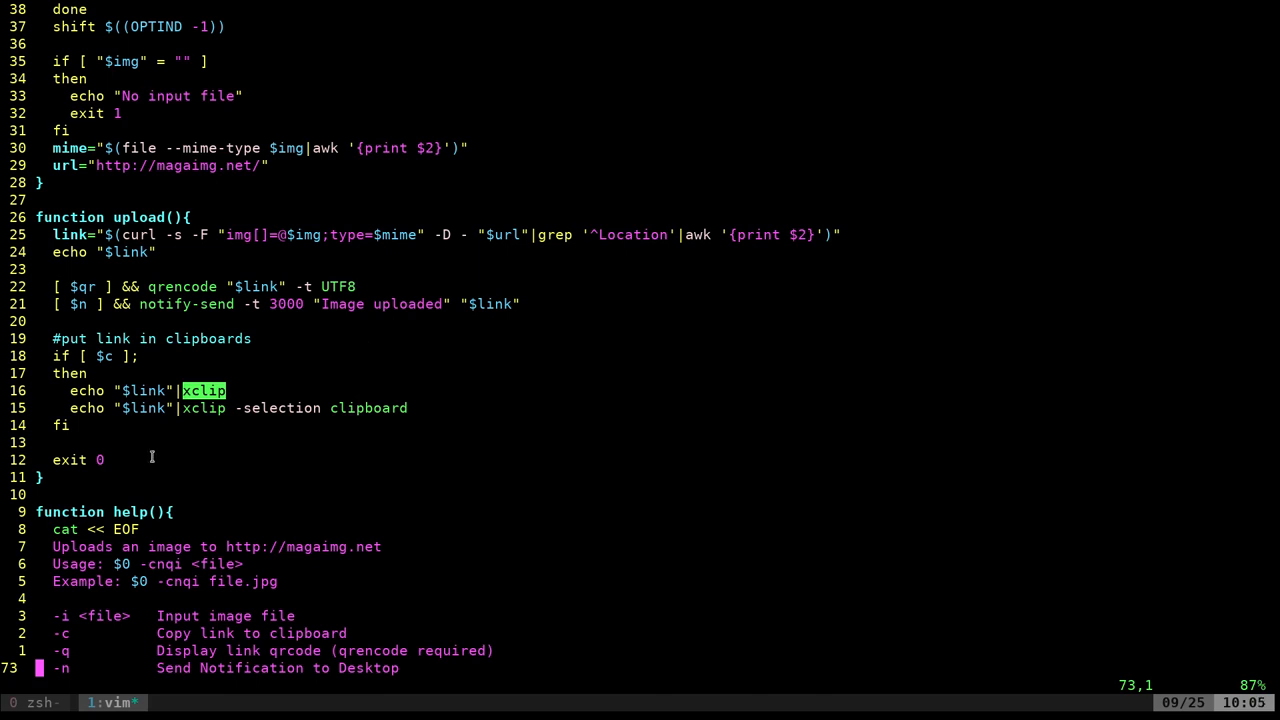
{"action": "mouse_move", "coordinate": [175, 415]}
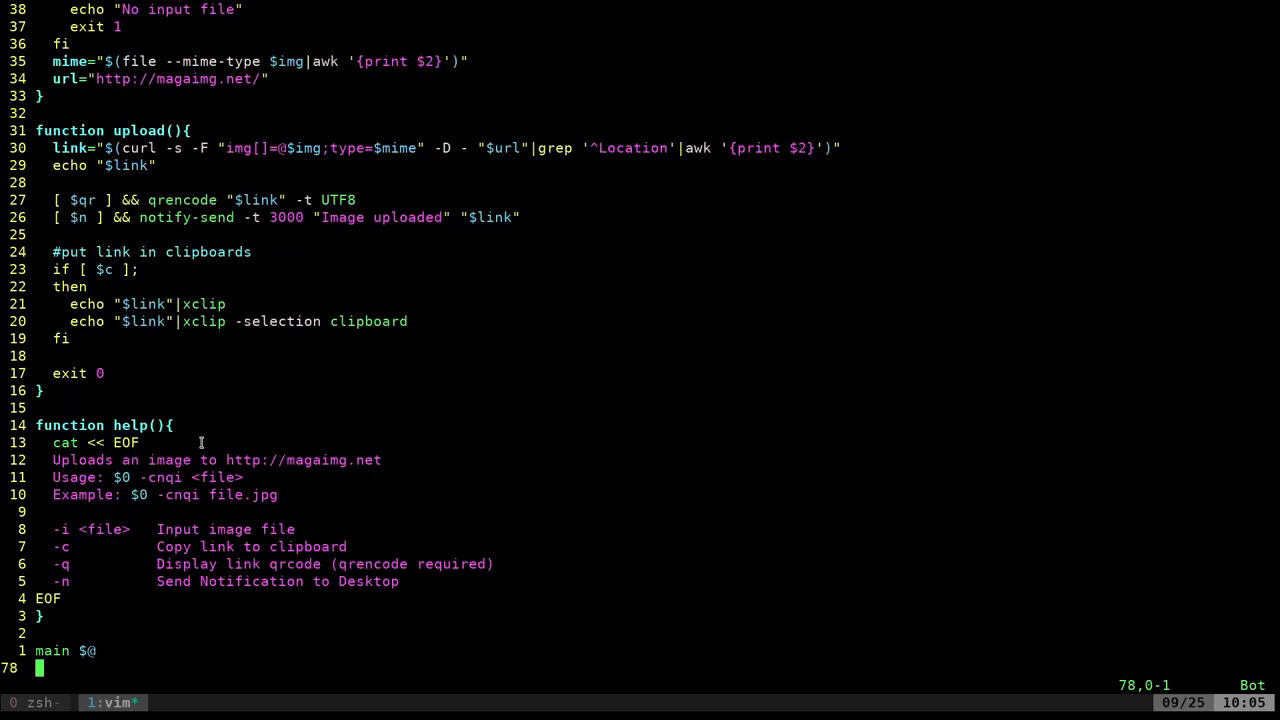
{"action": "key", "text": "gg"}
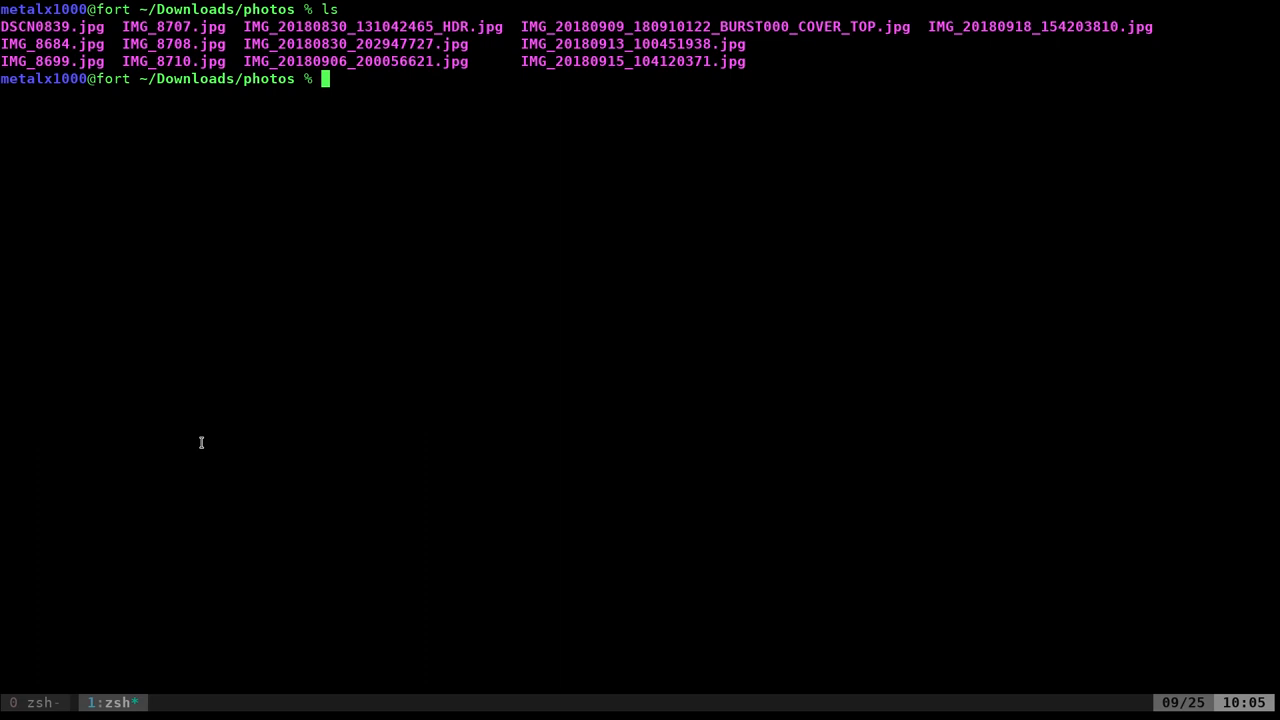
- Try magaimg without -i, then upload IMG_20180830_202947727.jpg and IMG_20180913_100451938.jpg with -i
{"action": "type", "text": "magaimg"}
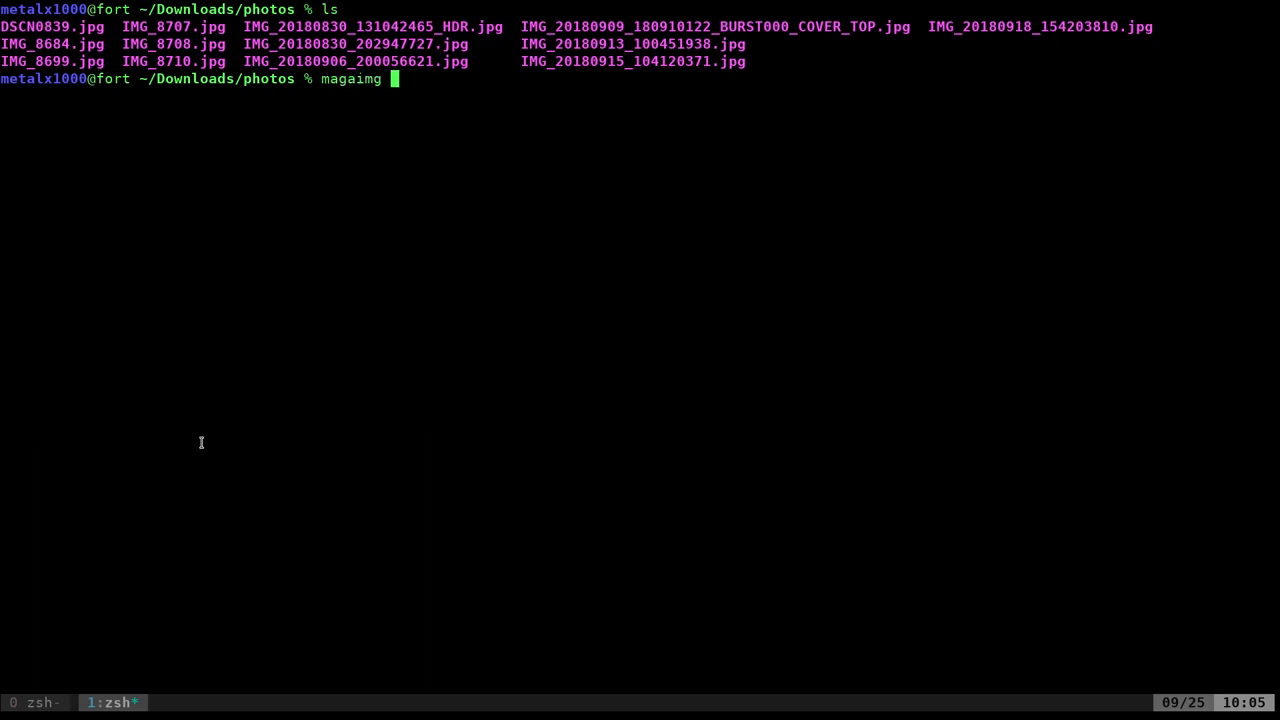
{"action": "mouse_move", "coordinate": [207, 422]}
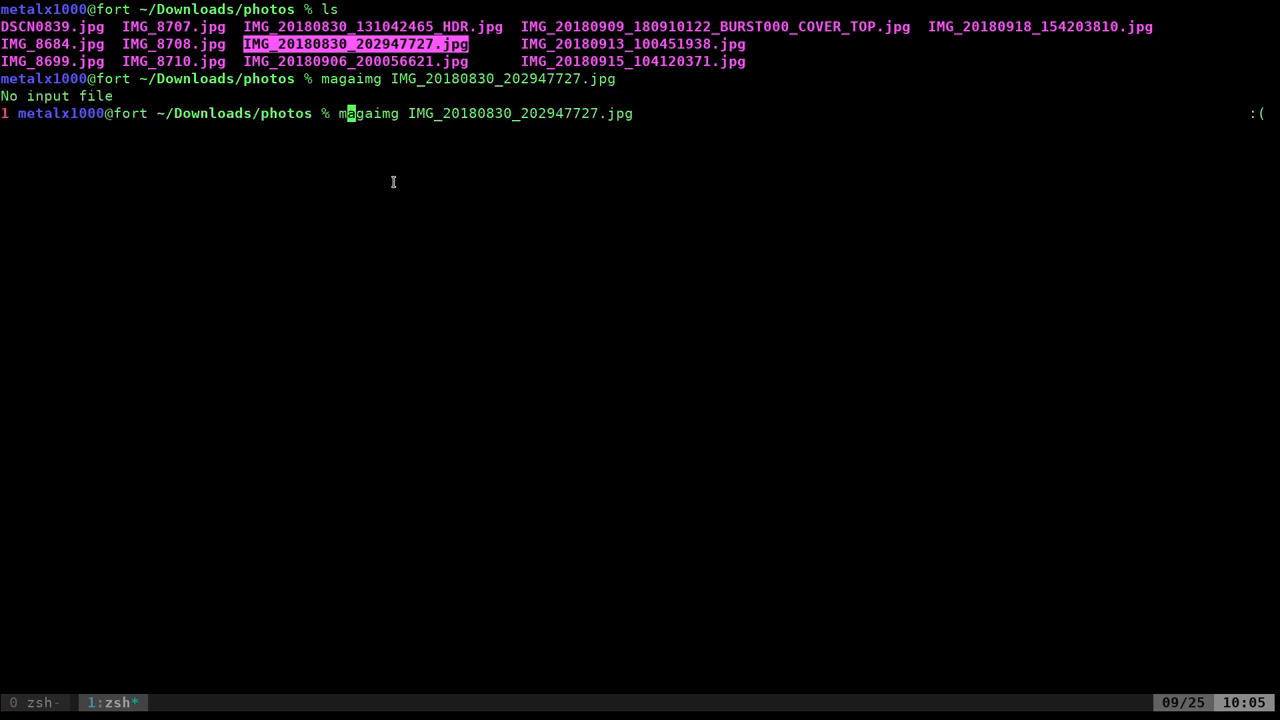
{"action": "type", "text": "-i"}
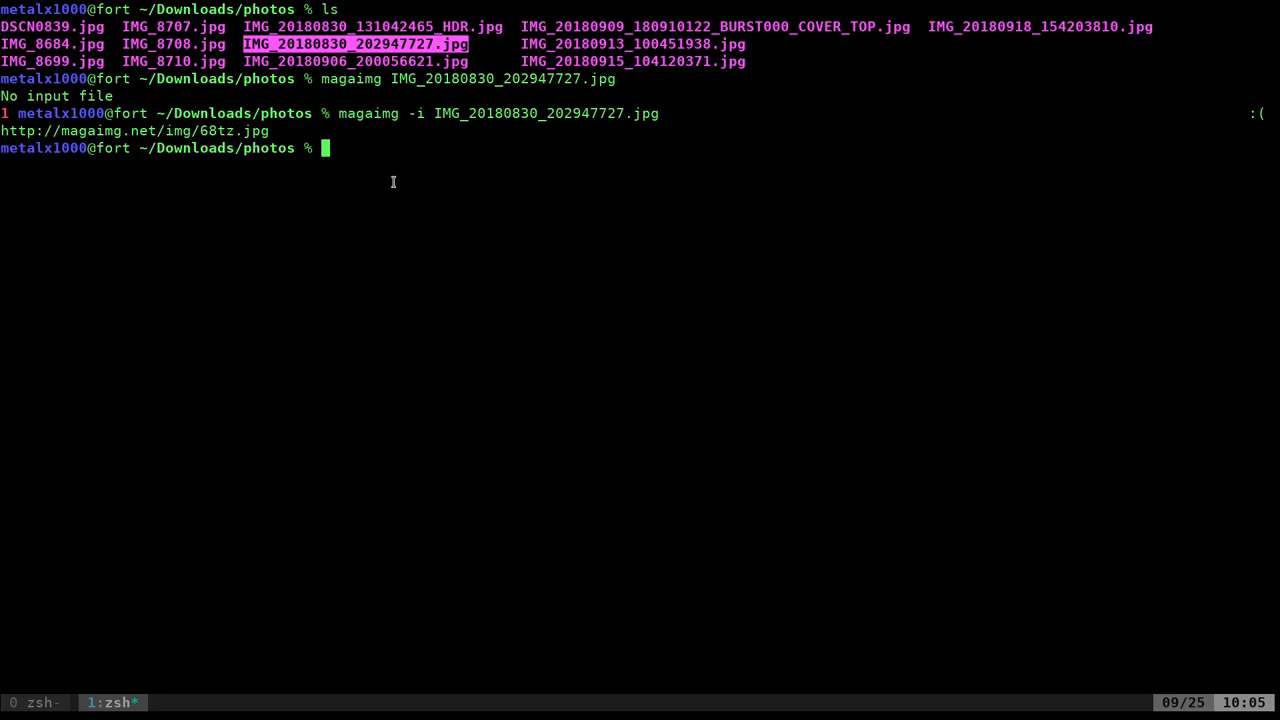
{"action": "type", "text": "magaimg -i IMG_20180913_100451938.jpg"}
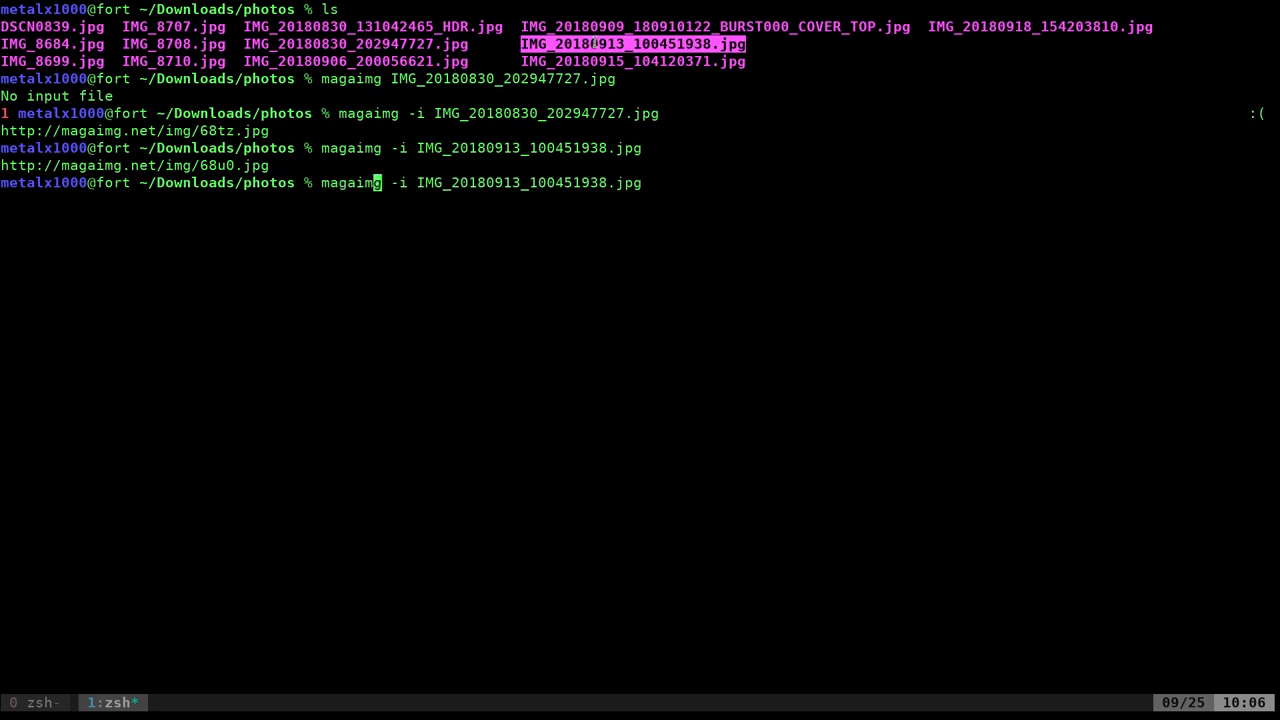
- Show magaimg -h help with -i, -c, -q, -n options and select the script path
{"action": "type", "text": "-h"}
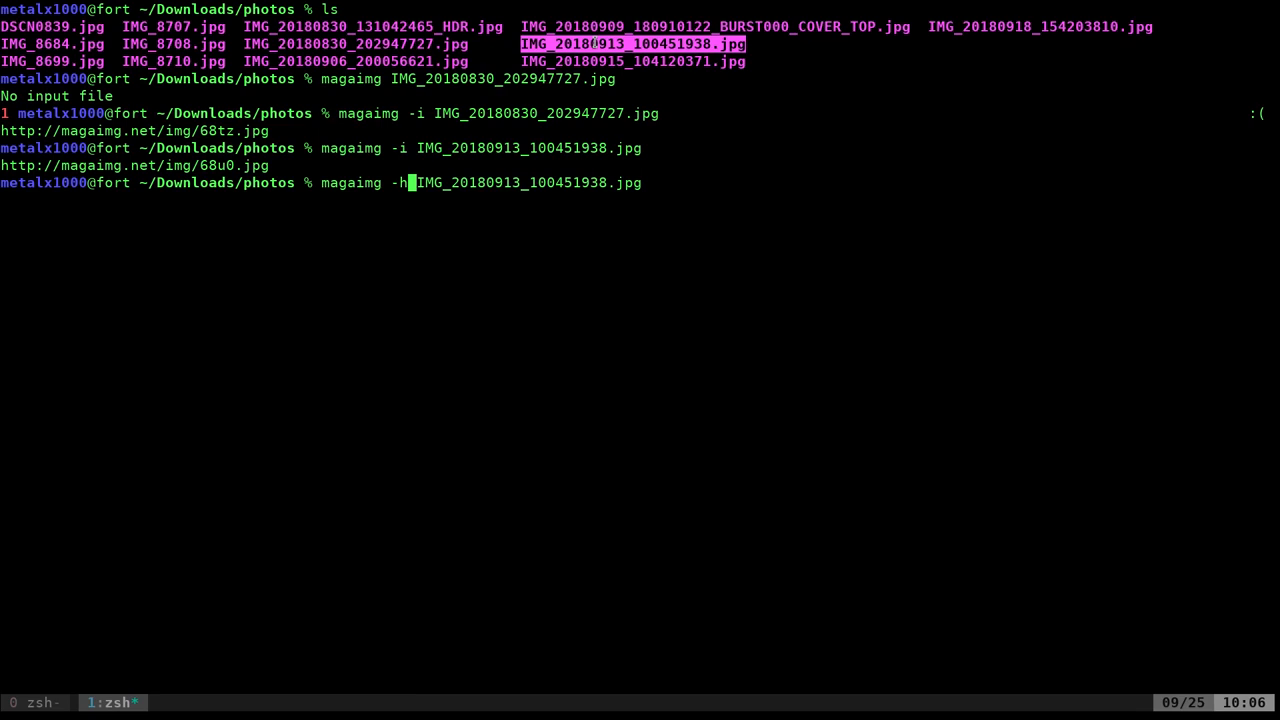
{"action": "key", "text": "Return"}
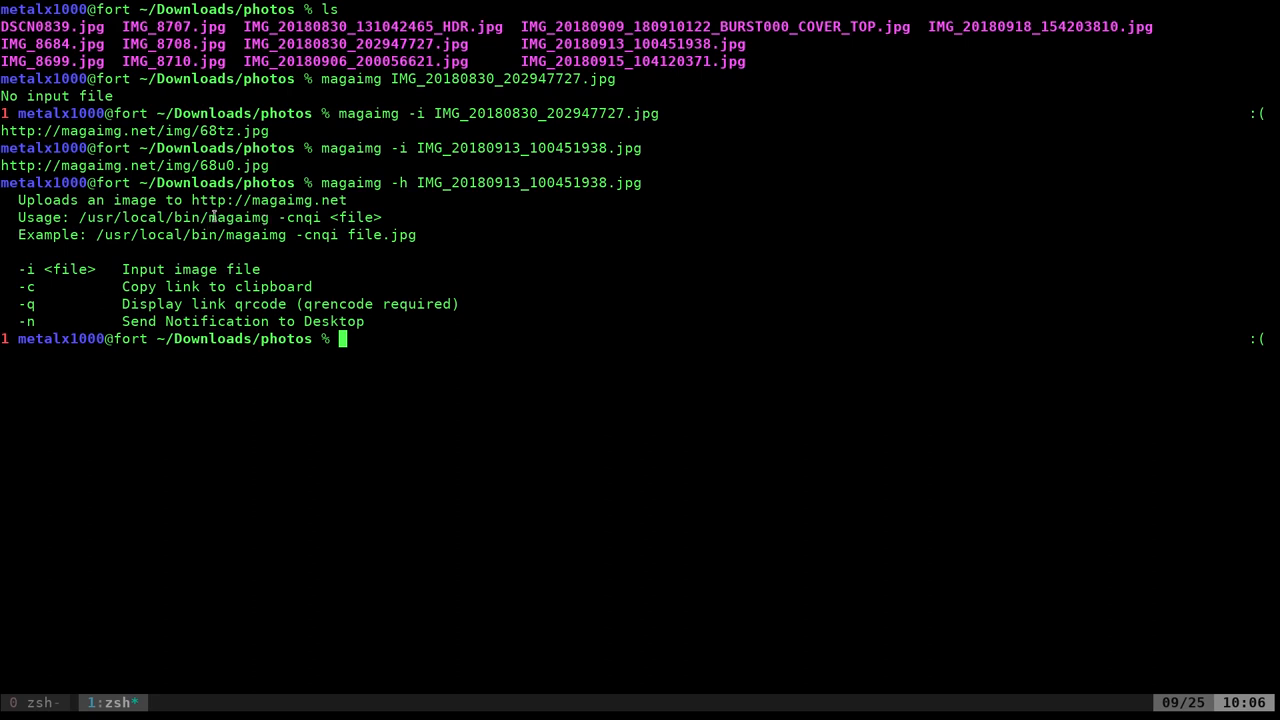
{"action": "double_click", "coordinate": [170, 217]}
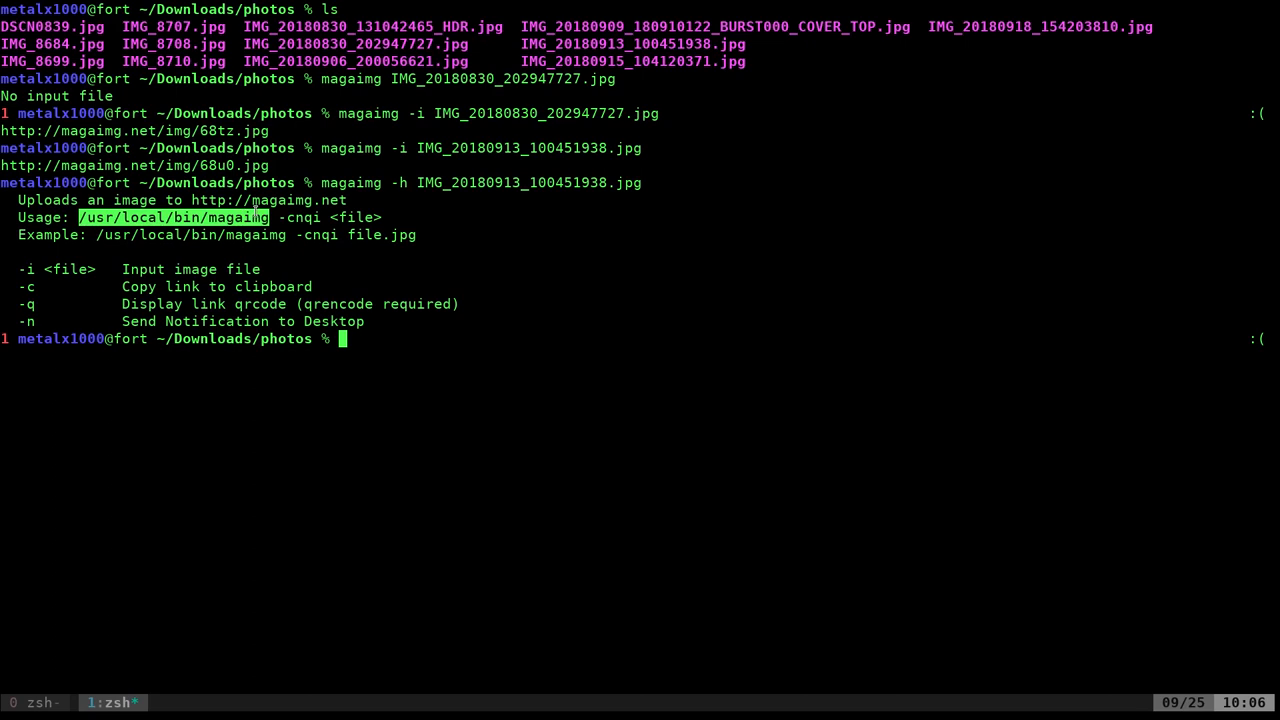
{"action": "key", "text": "Up"}
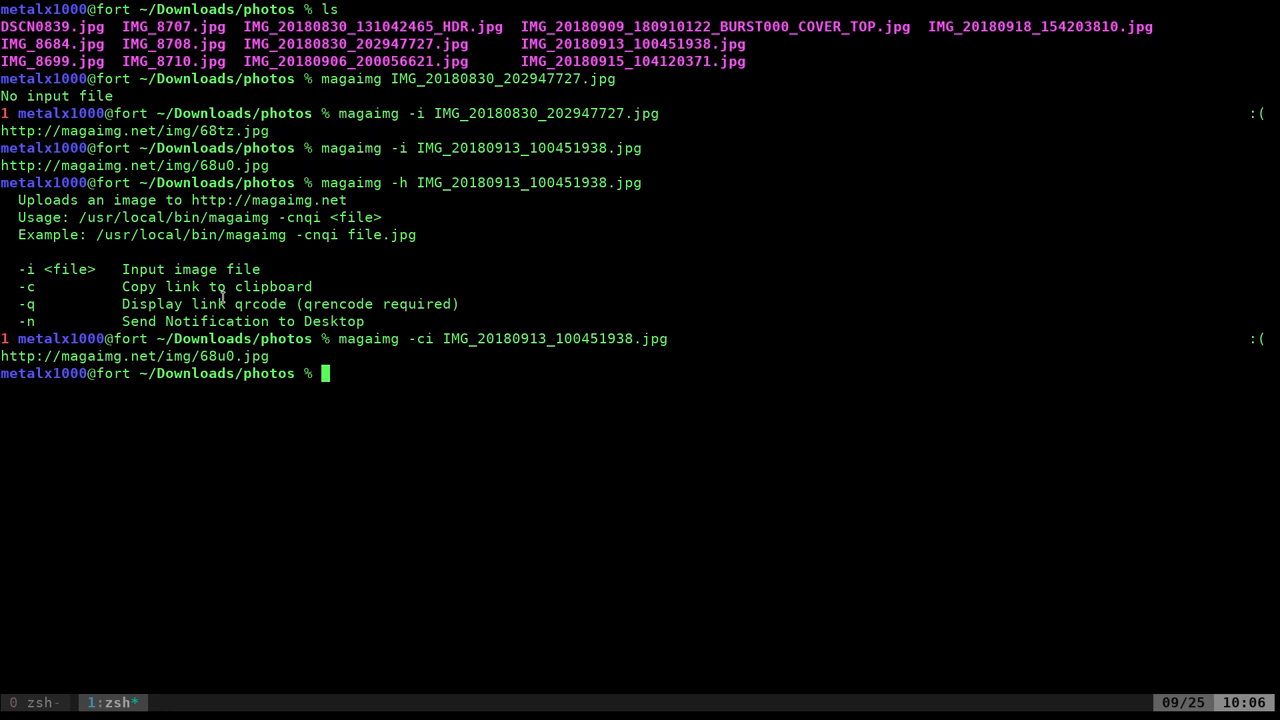
- Upload IMG_20180906_200056621.jpg with -ci, getting 68u1.jpg, and discard the pasted link
{"action": "type", "text": "magaimg -ci IMG_20180913_1"}
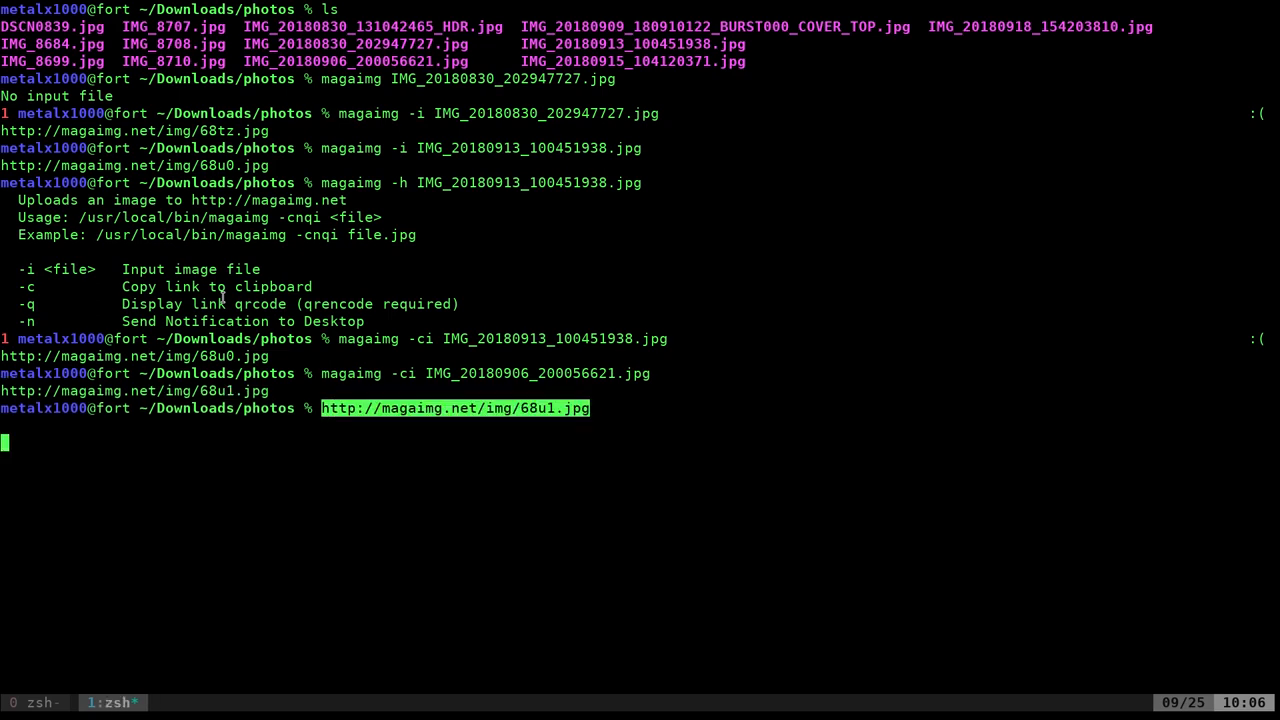
{"action": "key", "text": "Enter"}
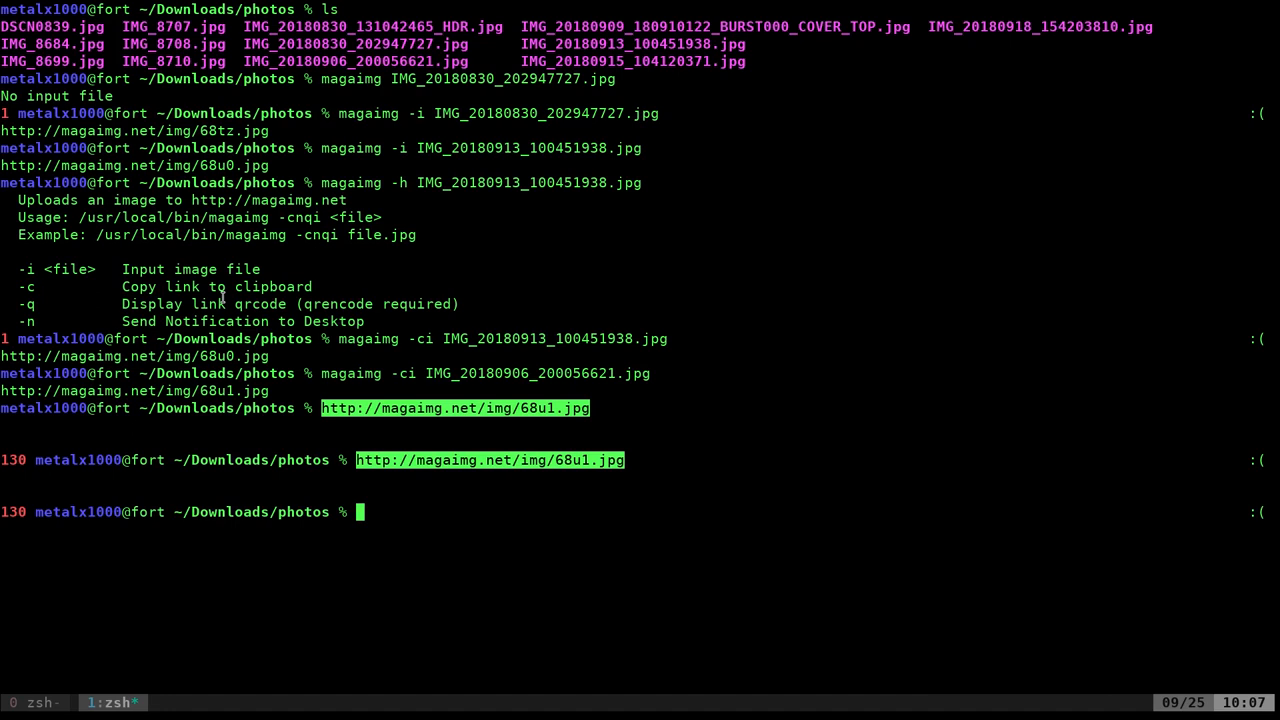
- Upload IMG_20180918_154203810.jpg with magaimg -cqi, printing the 68u2.jpg link and QR code
{"action": "type", "text": "magaimg -ci IMG_20180906_200056621.jpg"}
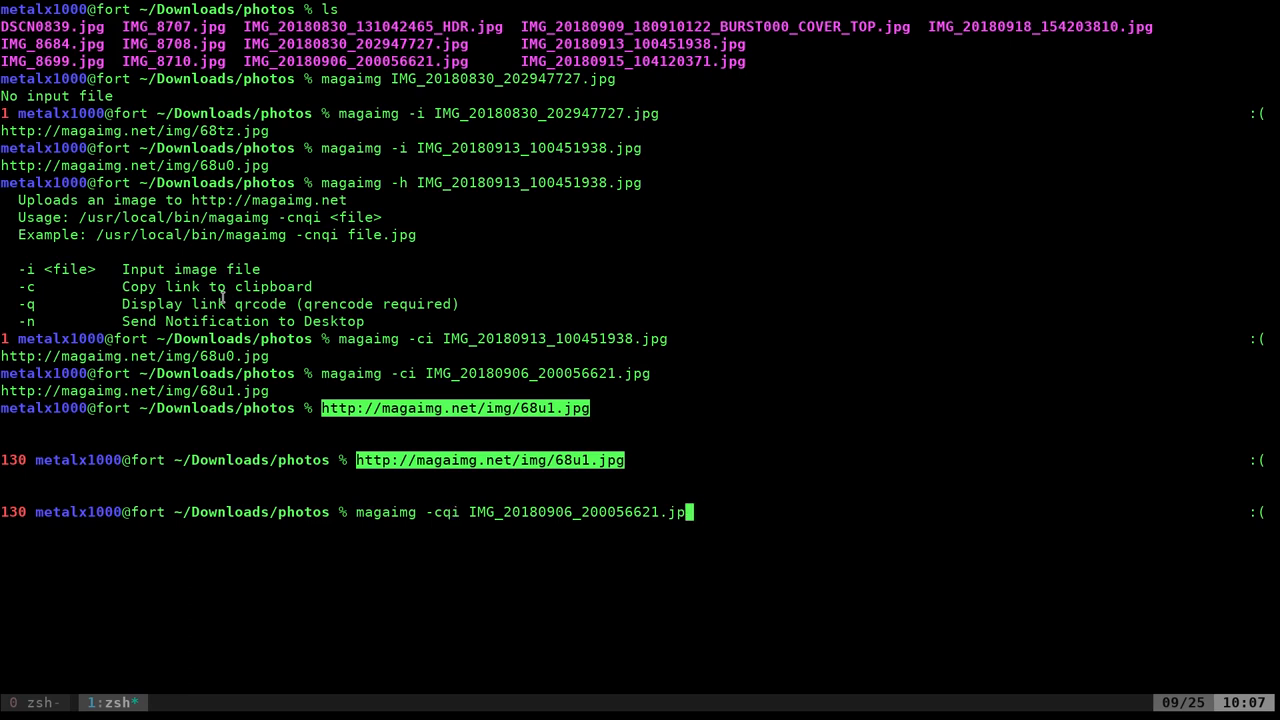
{"action": "key", "text": "Tab"}
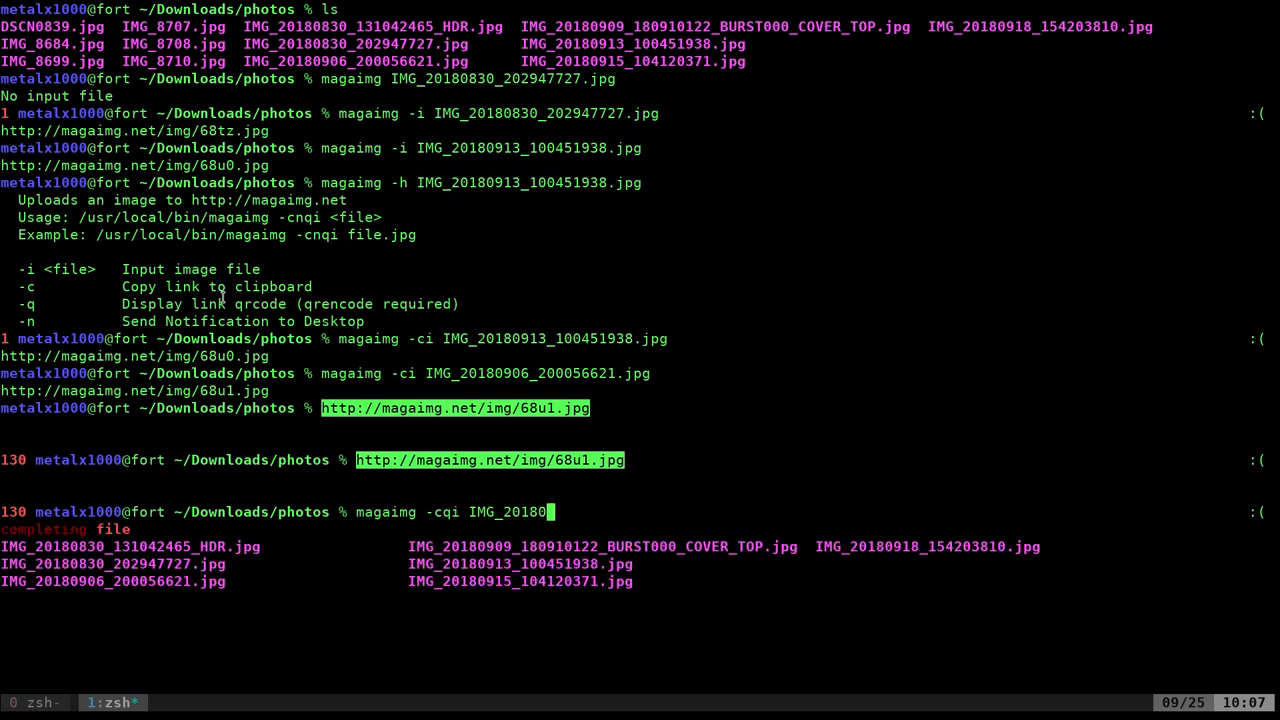
{"action": "key", "text": "Tab"}
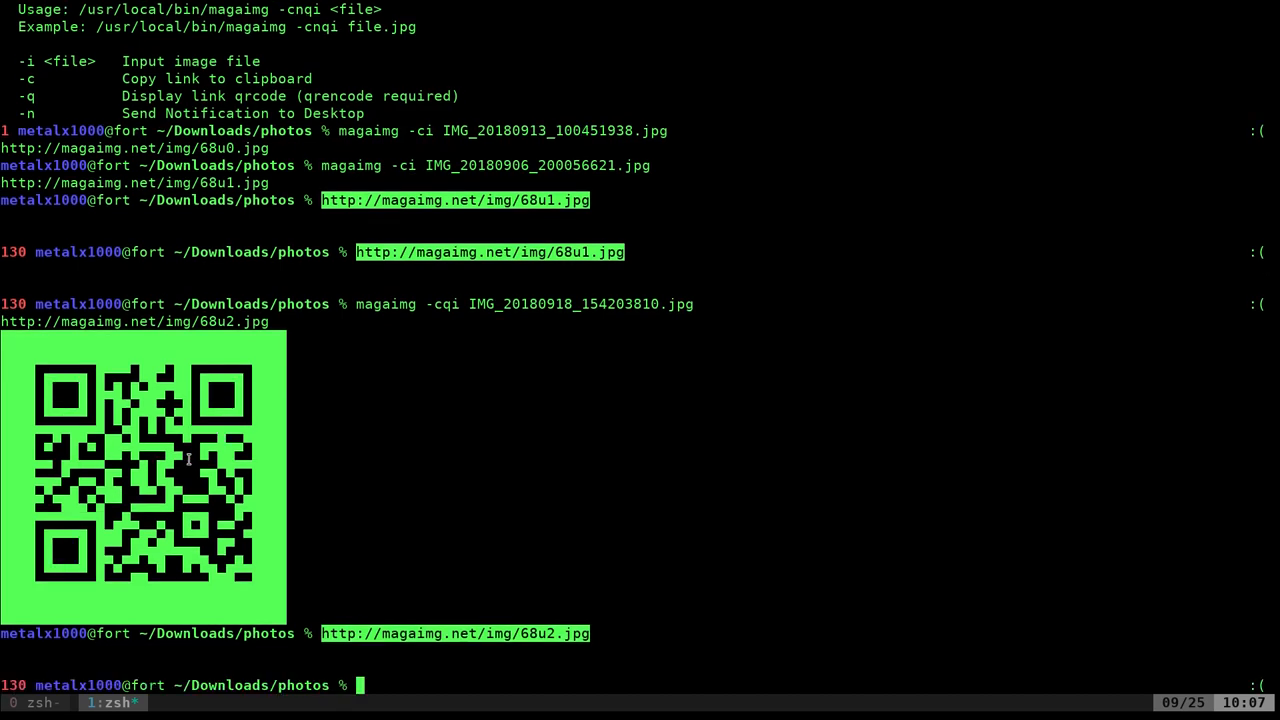
- Recall the previous upload command and add the n option to make it -cnqi
{"action": "key", "text": "Up"}
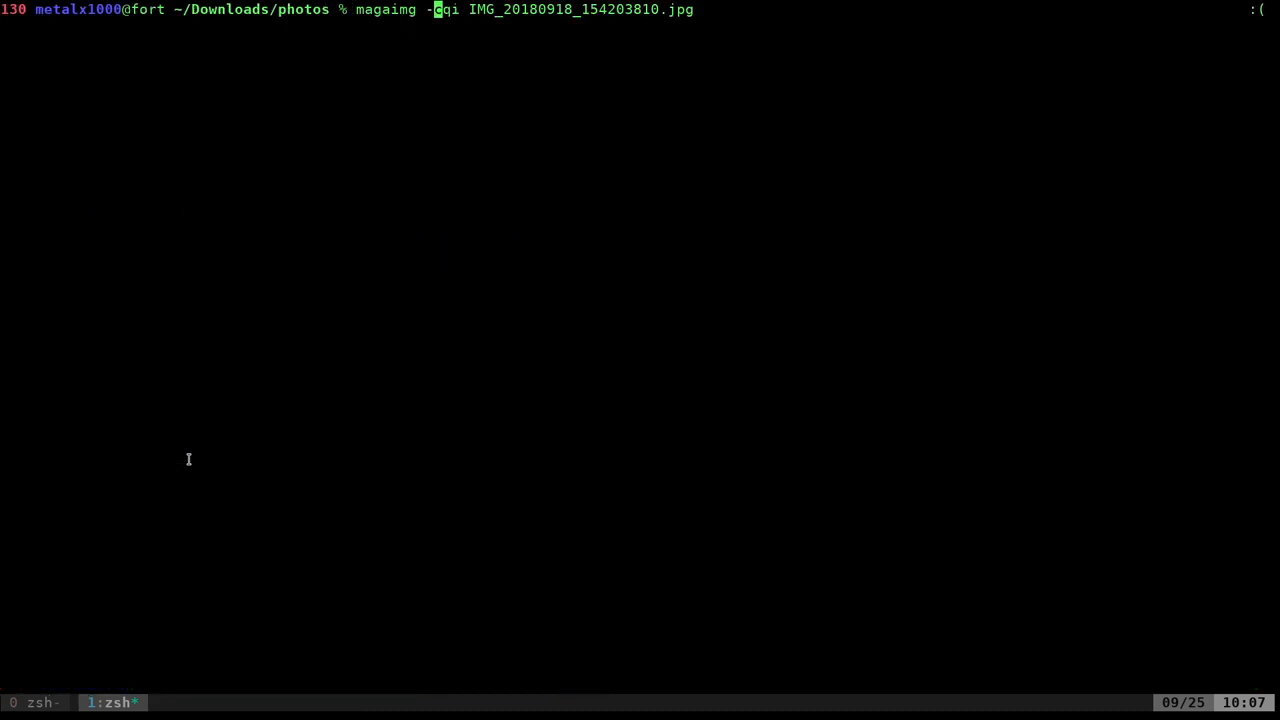
{"action": "type", "text": "n"}
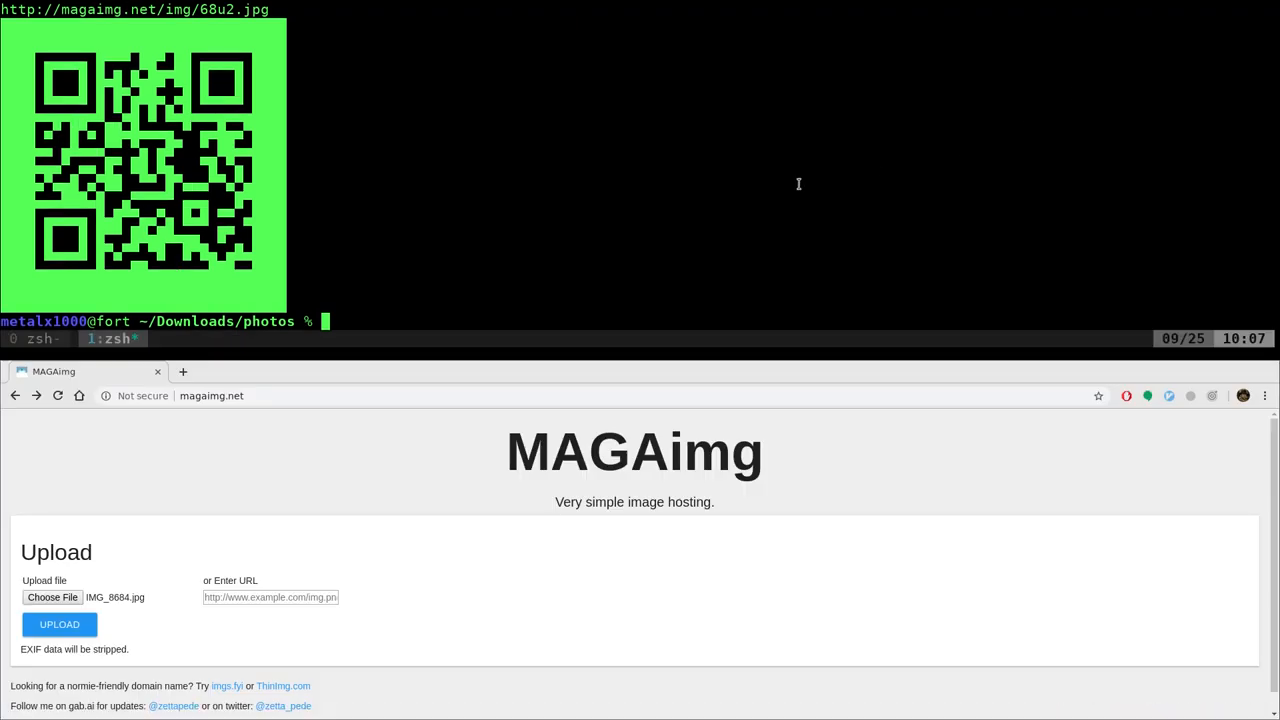
- Rerun the -cnqi upload and view its link, then upload IMG_8708.jpg with -q
{"action": "type", "text": "magaimg -cnqi IMG_20180918_154203810.jpg"}
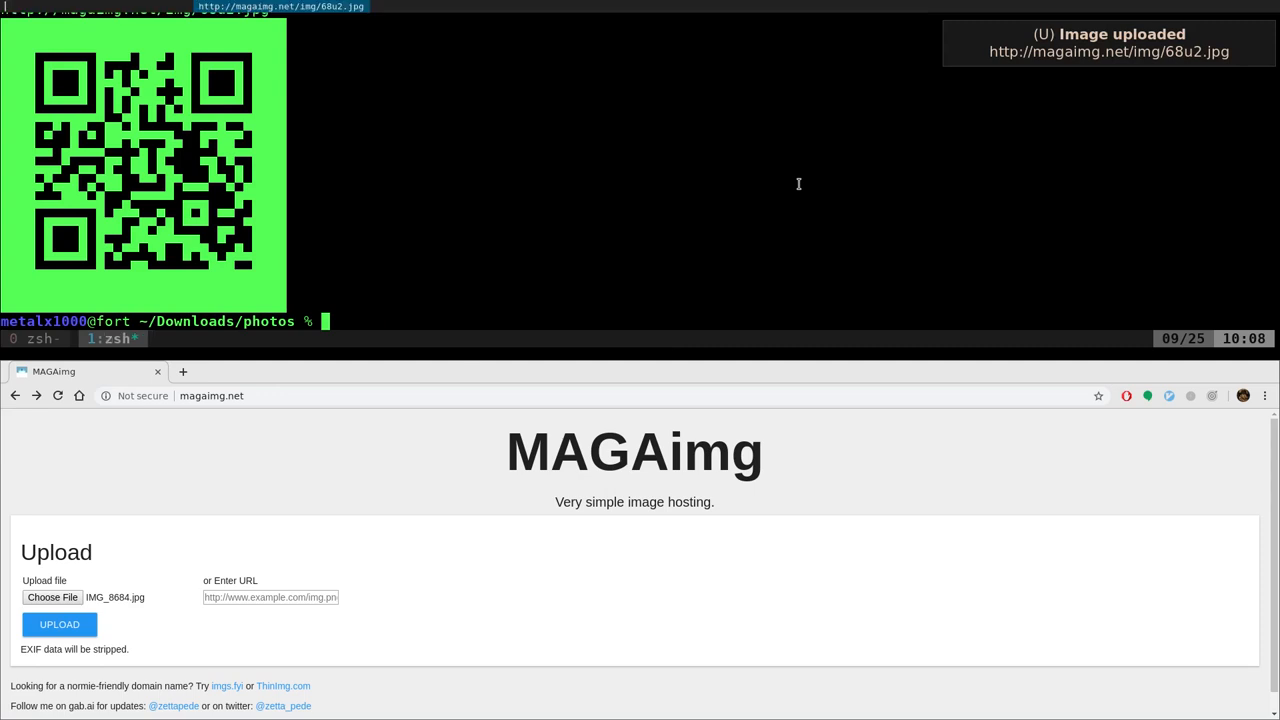
{"action": "left_click", "coordinate": [1107, 47]}
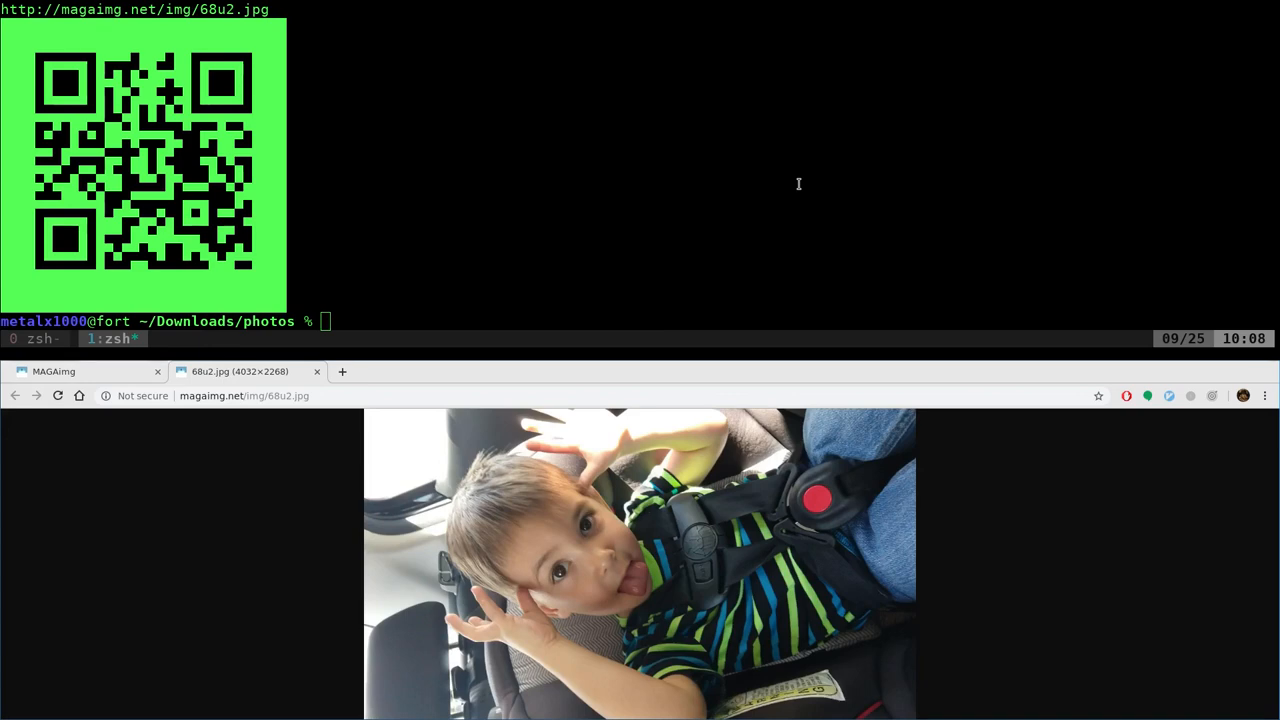
{"action": "type", "text": "magaimg -cnqi IMG_20180918_154203810.jp"}
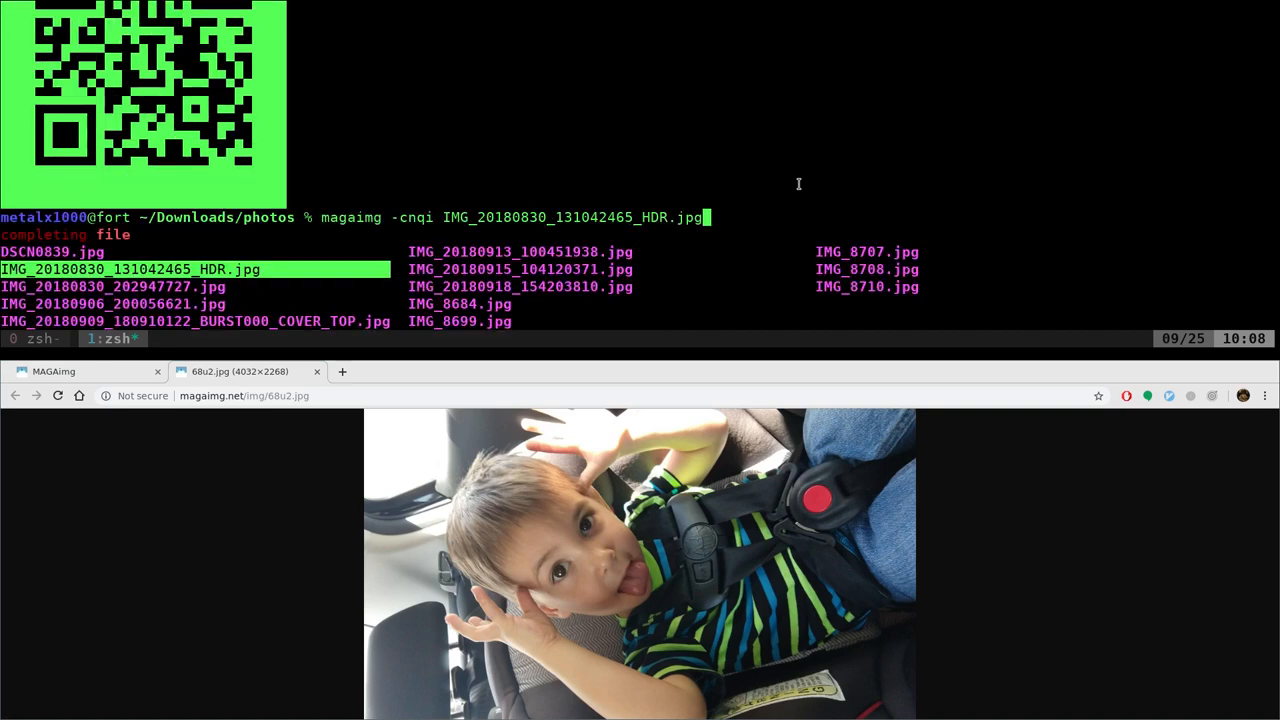
{"action": "key", "text": "Enter"}
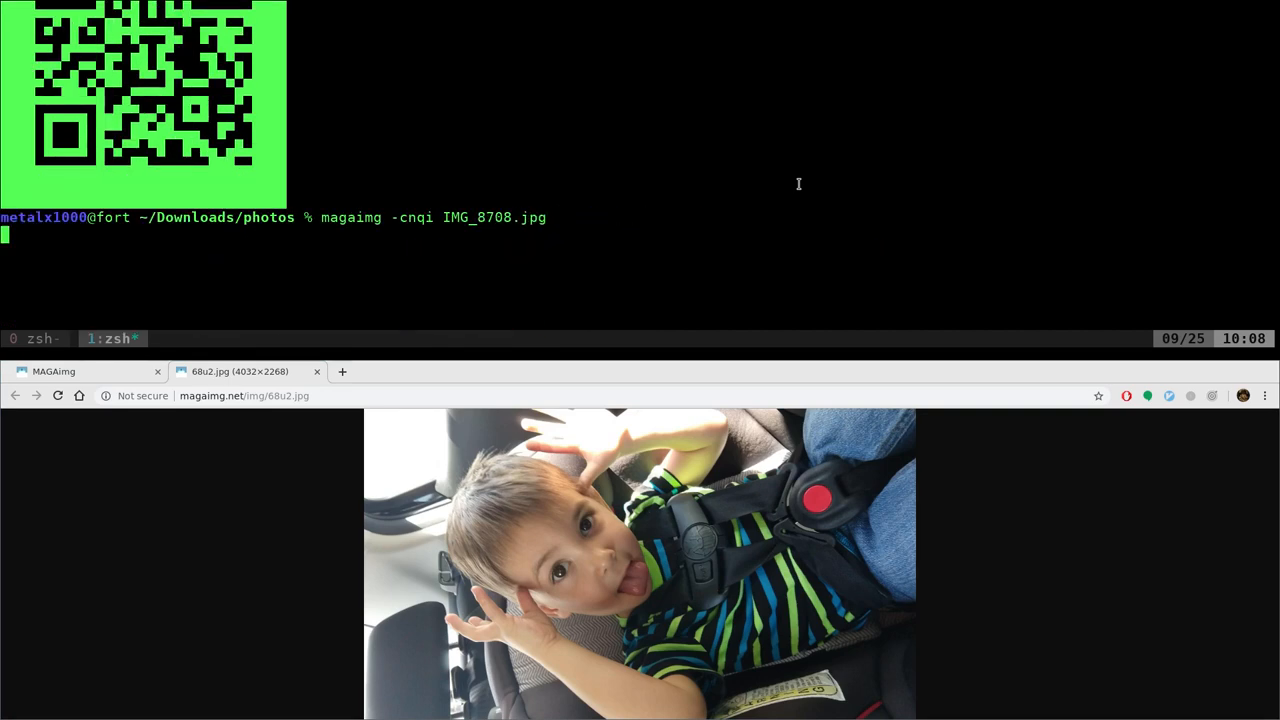
{"action": "key", "text": "Return"}
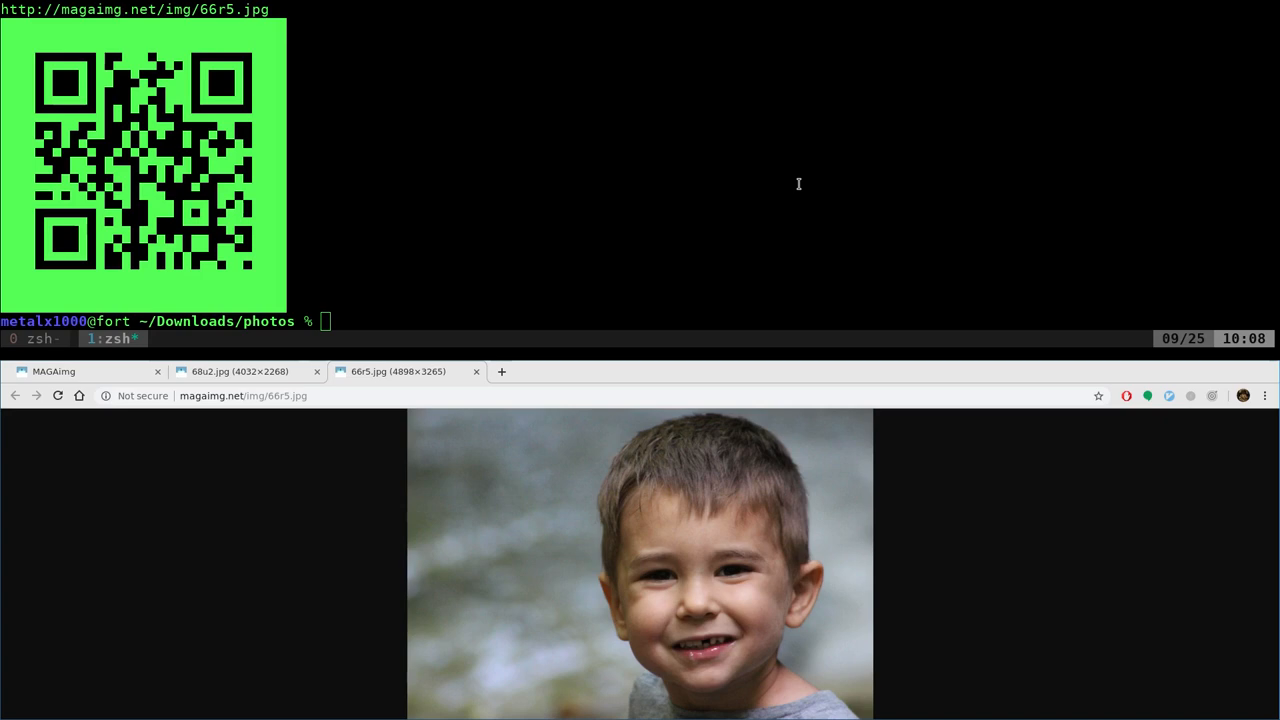
{"action": "mouse_move", "coordinate": [1237, 27]}
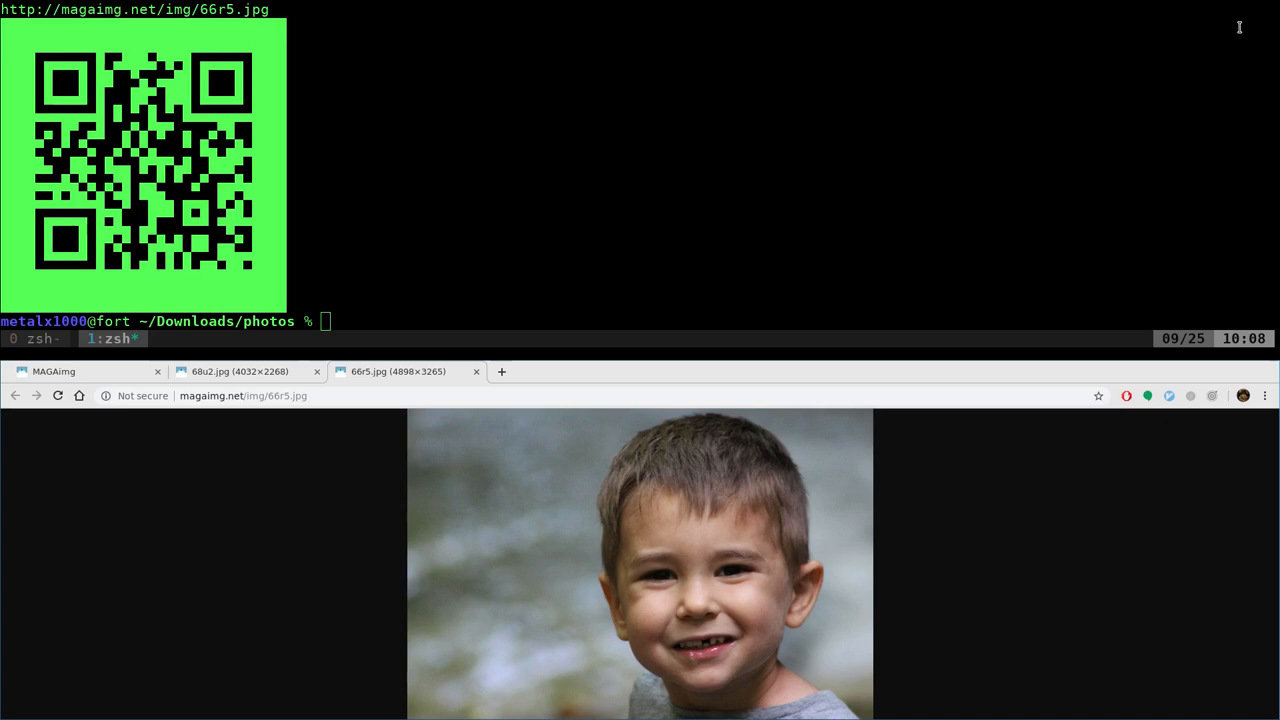
{"action": "mouse_move", "coordinate": [981, 178]}
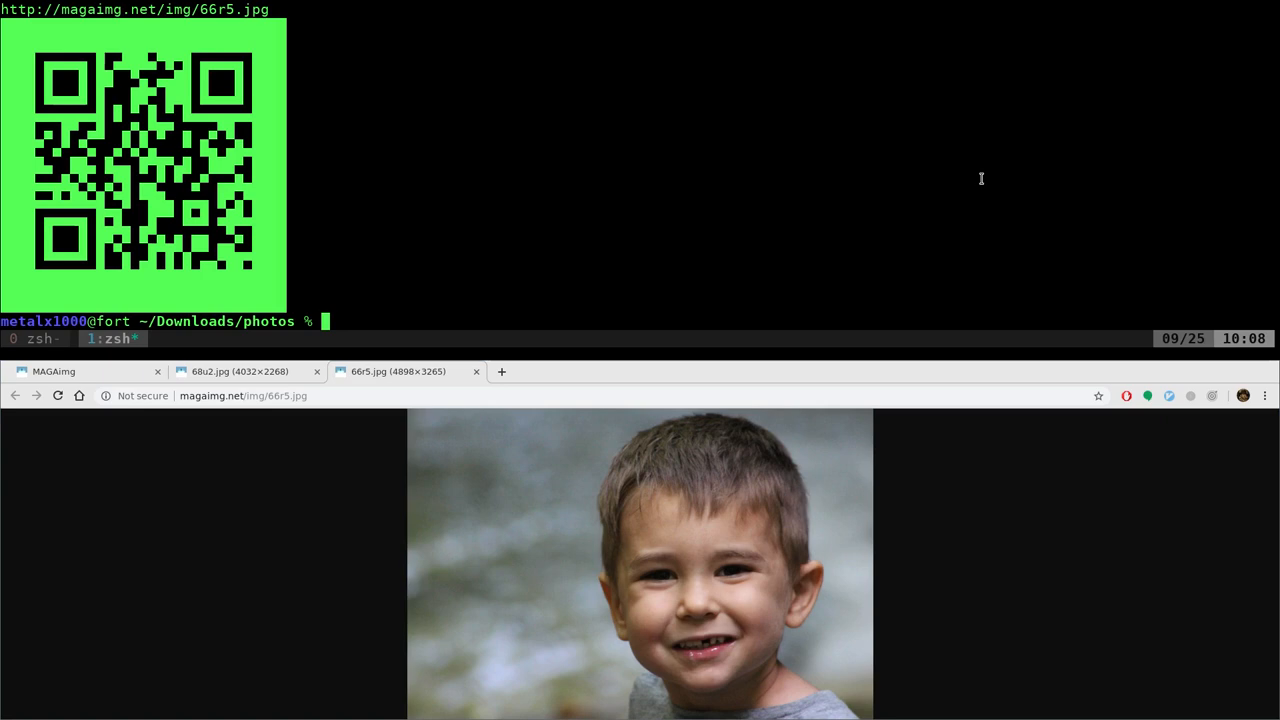
{"action": "type", "text": "magaimg -cnqi IMG_8708.jpg"}
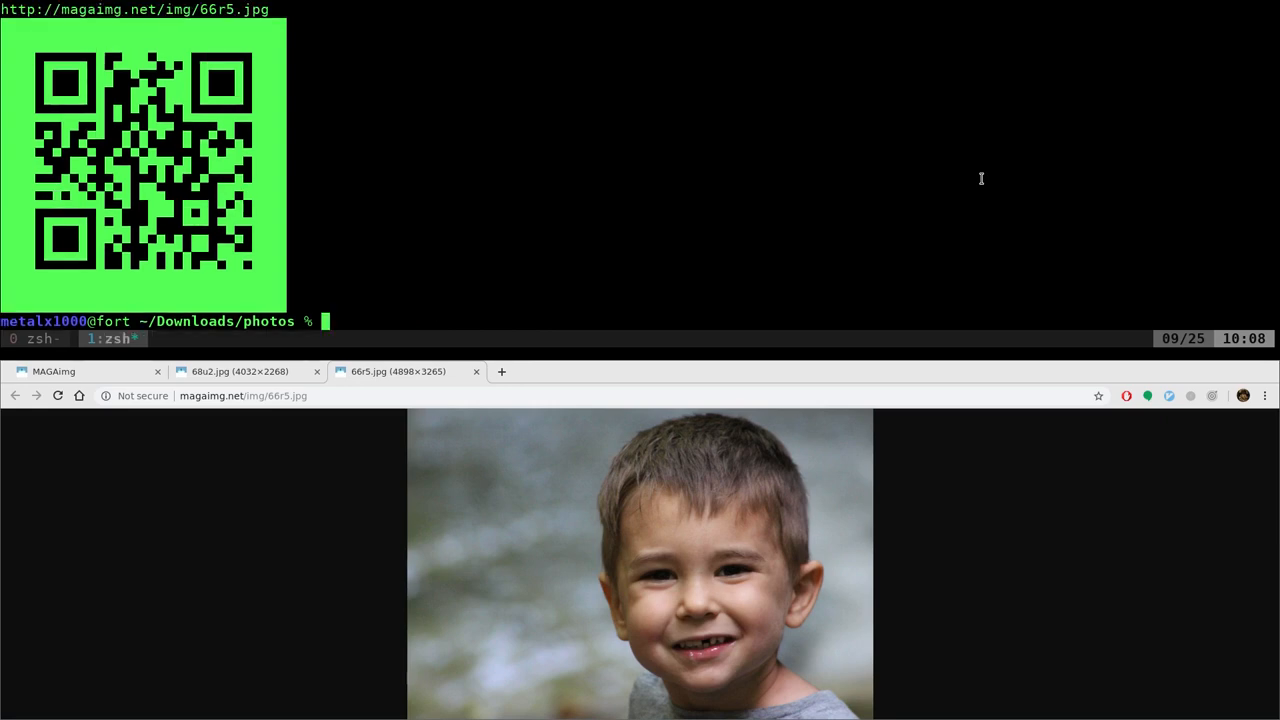
{"action": "type", "text": "magaimg -q IMG_8708.jpg"}
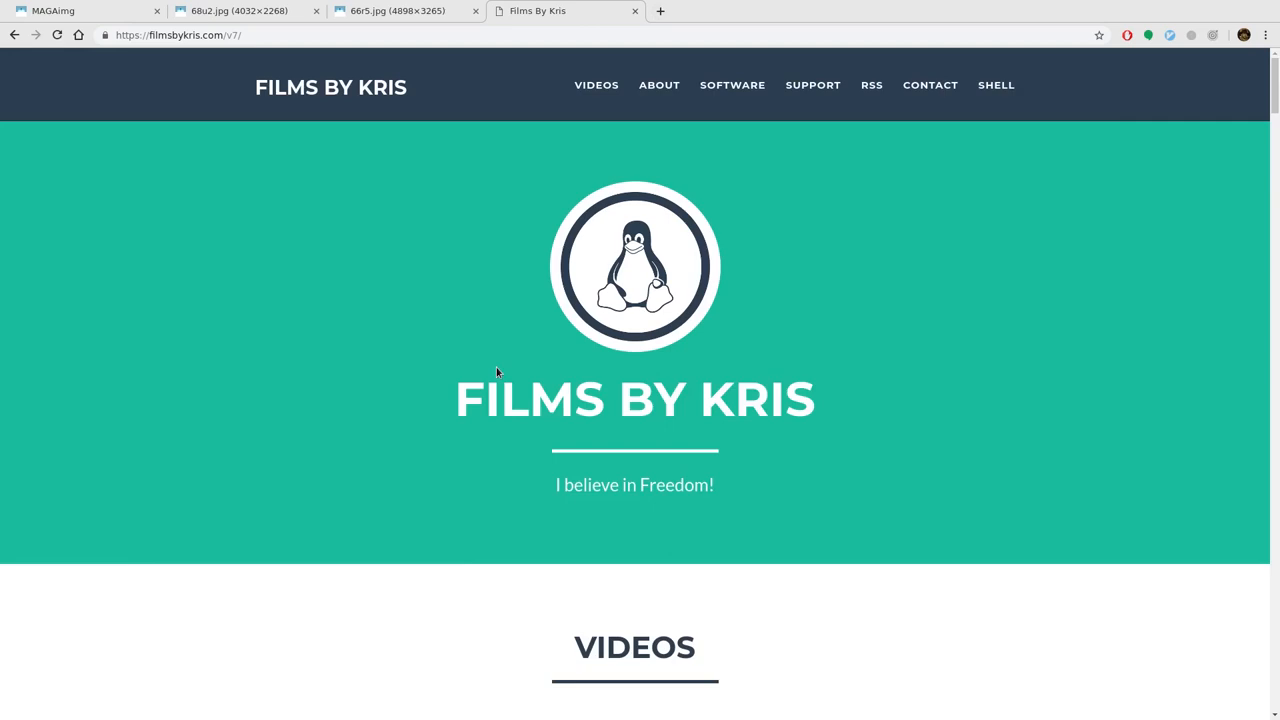
- From the Videos and Software sections, open the Scripts index and My Notes in new tabs
{"action": "left_click", "coordinate": [596, 85]}
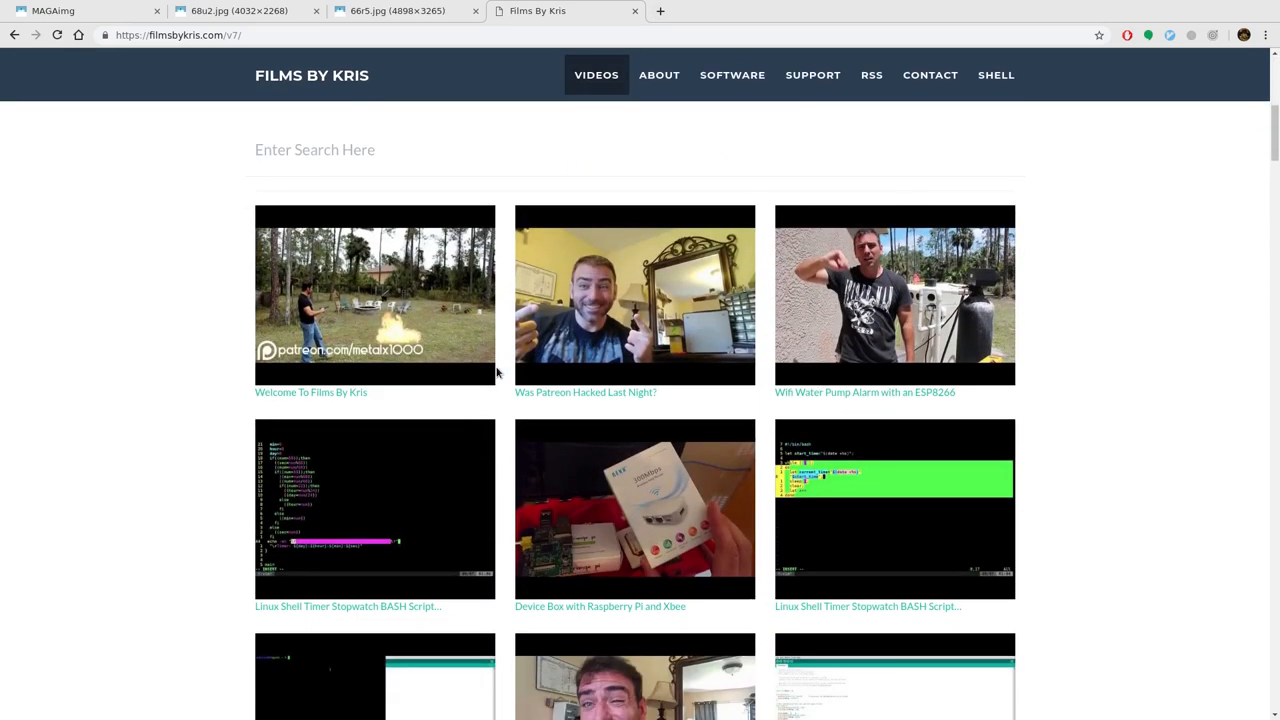
{"action": "mouse_move", "coordinate": [732, 75]}
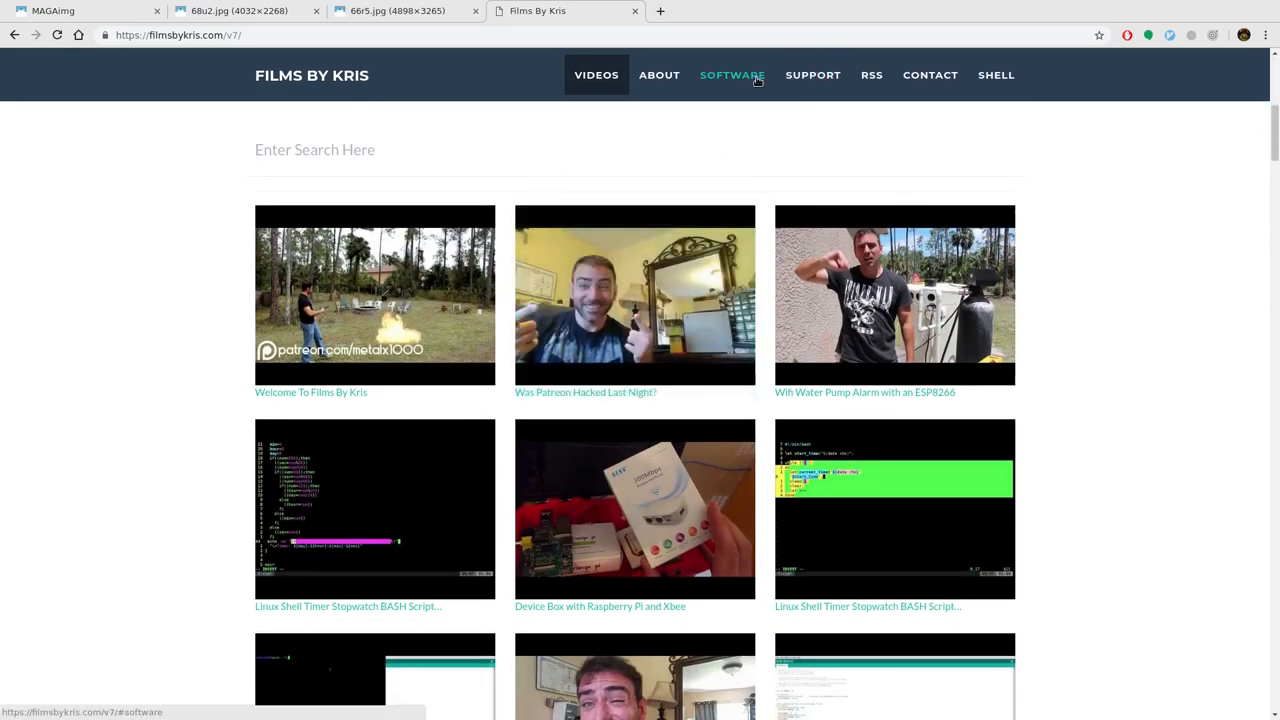
{"action": "left_click", "coordinate": [732, 74]}
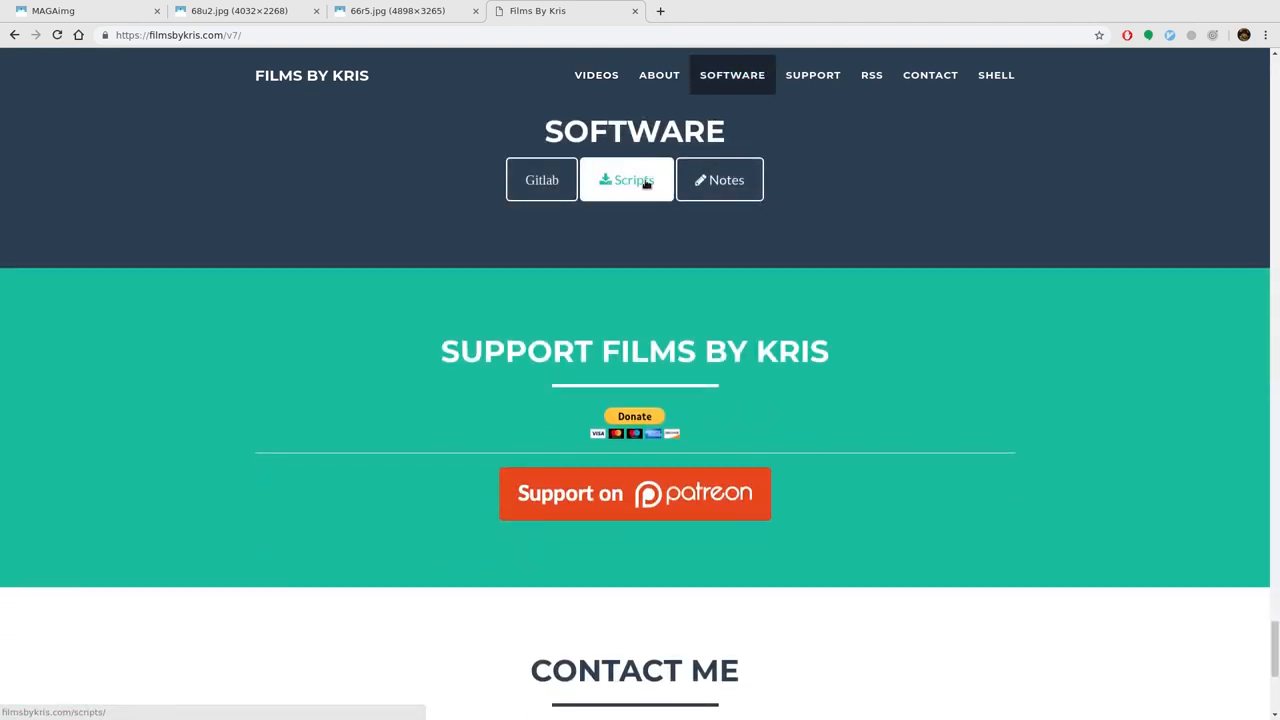
{"action": "left_click", "coordinate": [626, 180]}
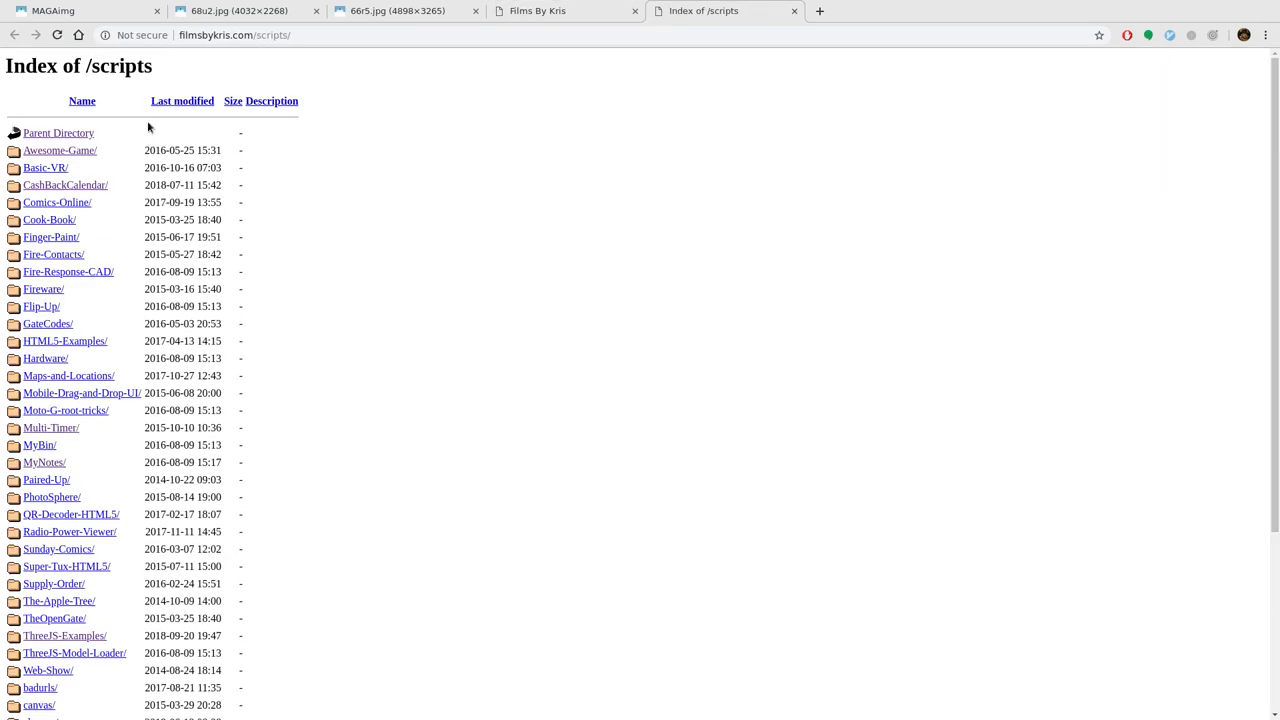
{"action": "mouse_move", "coordinate": [178, 476]}
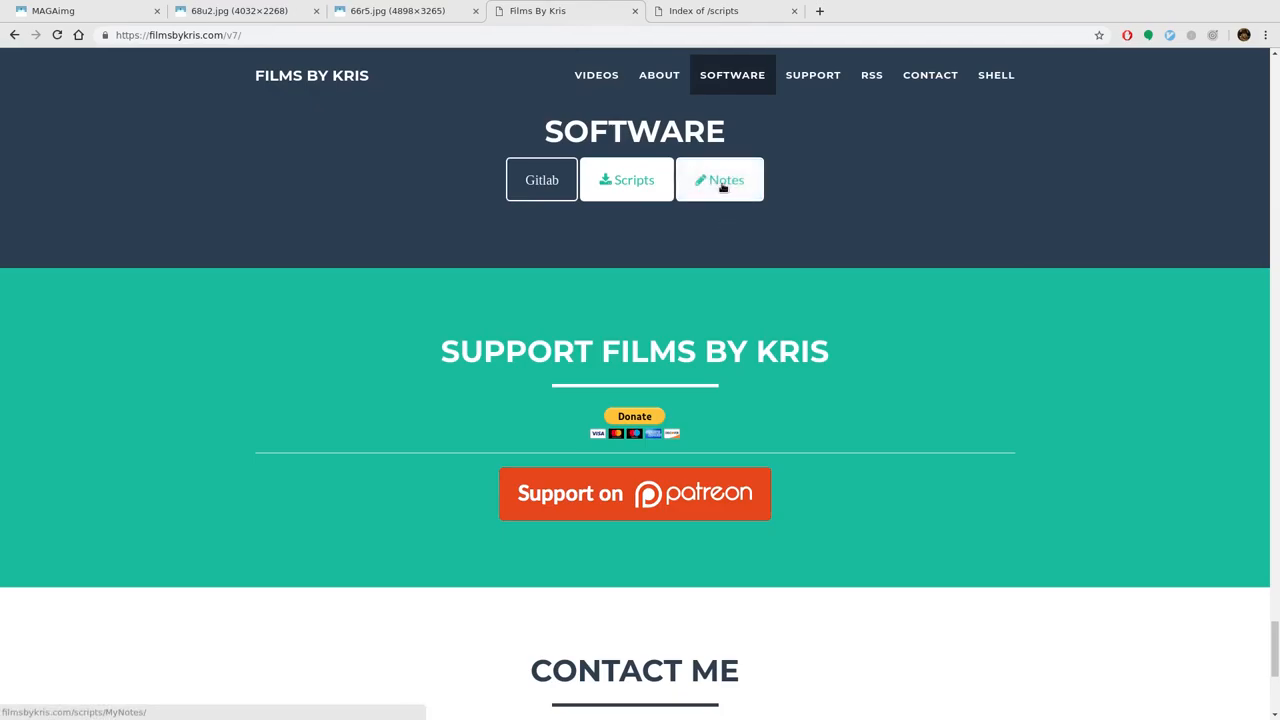
{"action": "left_click", "coordinate": [721, 179]}
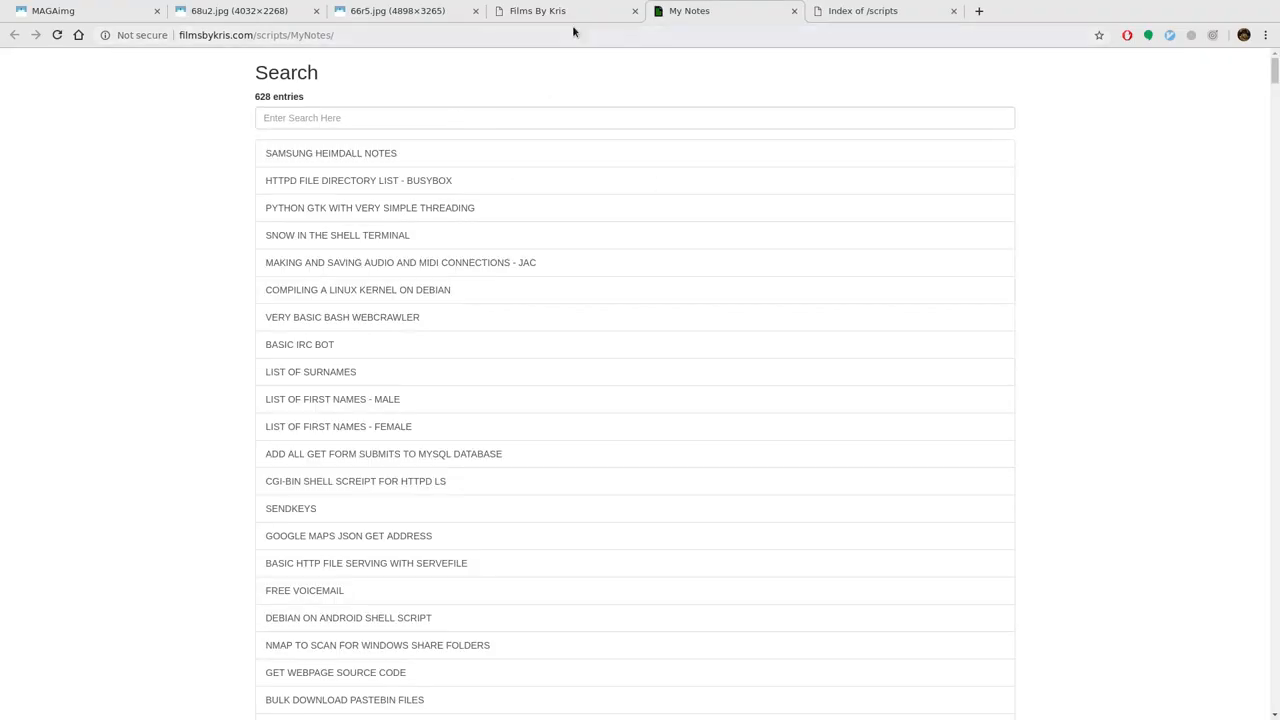
{"action": "left_click", "coordinate": [537, 11]}
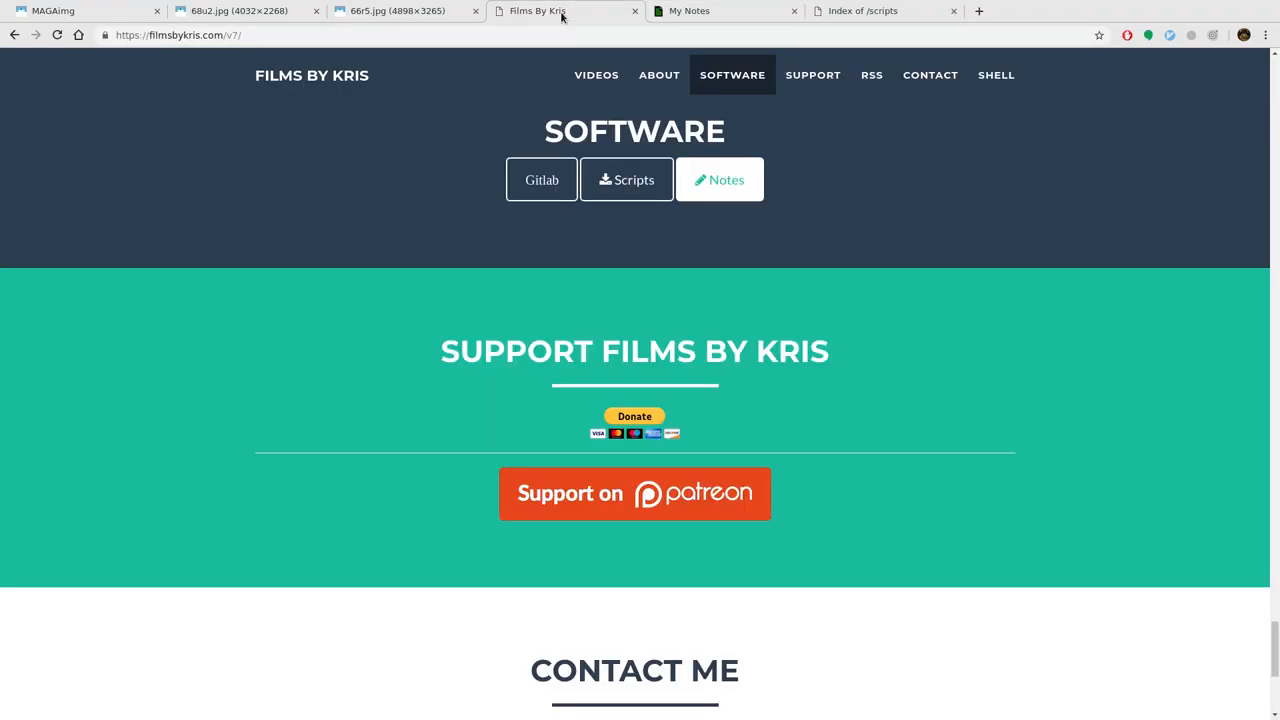
{"action": "mouse_move", "coordinate": [868, 22]}
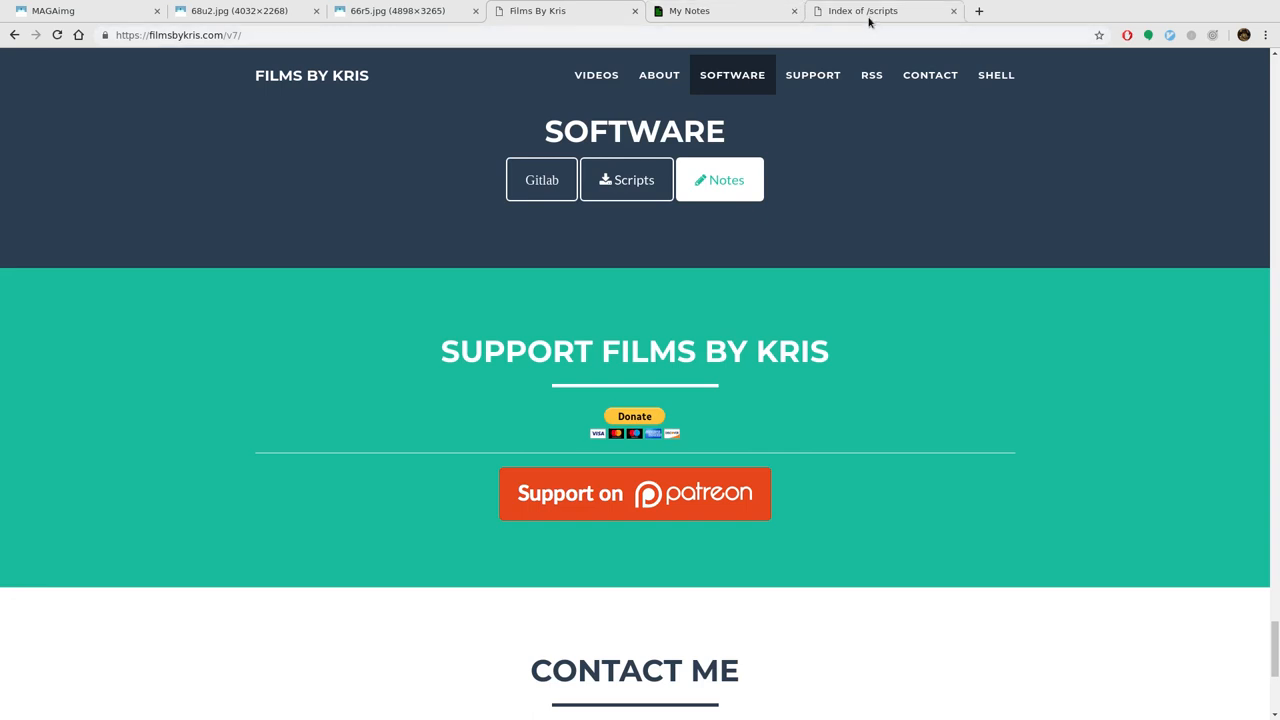
{"action": "left_click", "coordinate": [882, 11]}
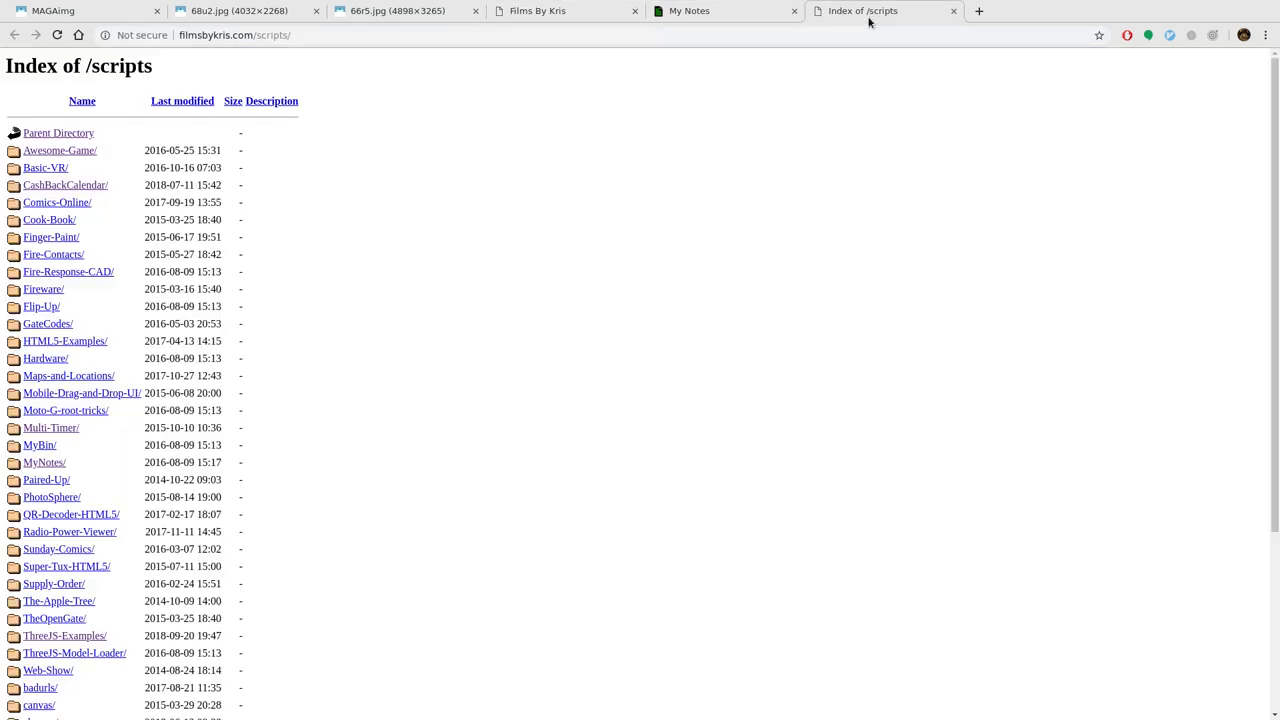
- Filter My Notes by 'maga' and open the BASH UPLOAD IMAGE TO MAGAIMG Pastebin script
{"action": "left_click", "coordinate": [689, 11]}
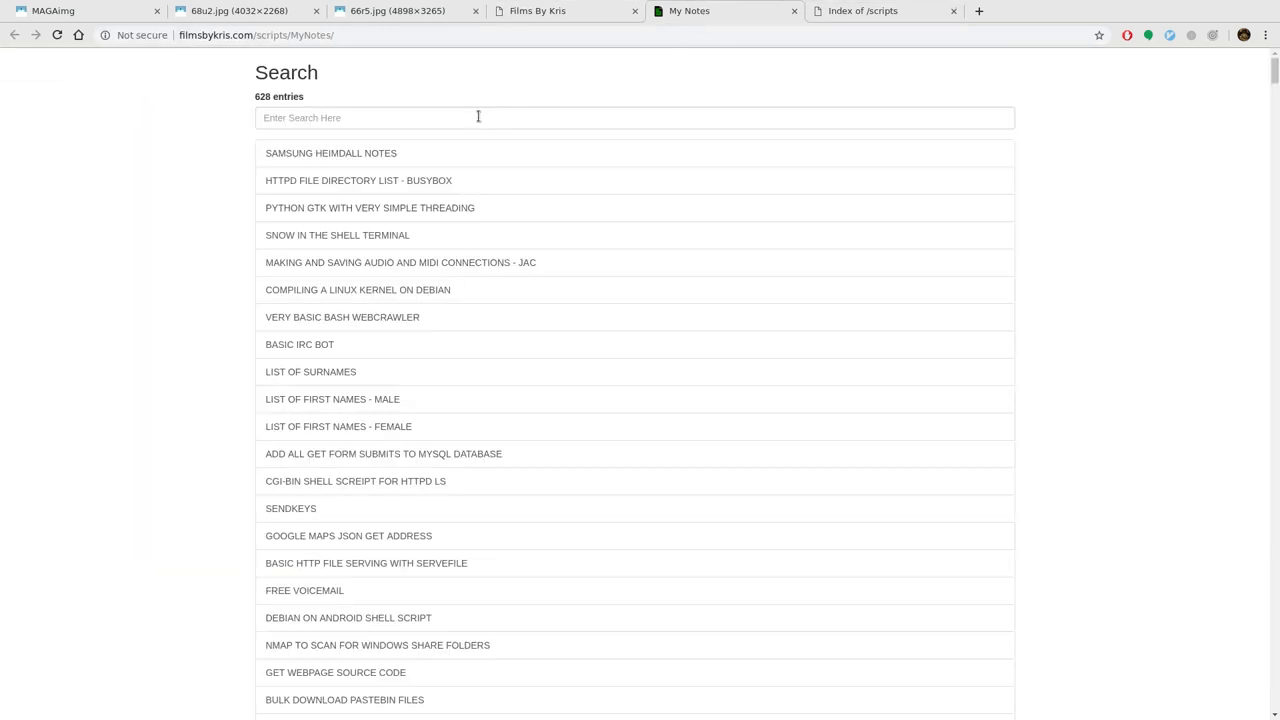
{"action": "left_click", "coordinate": [478, 117]}
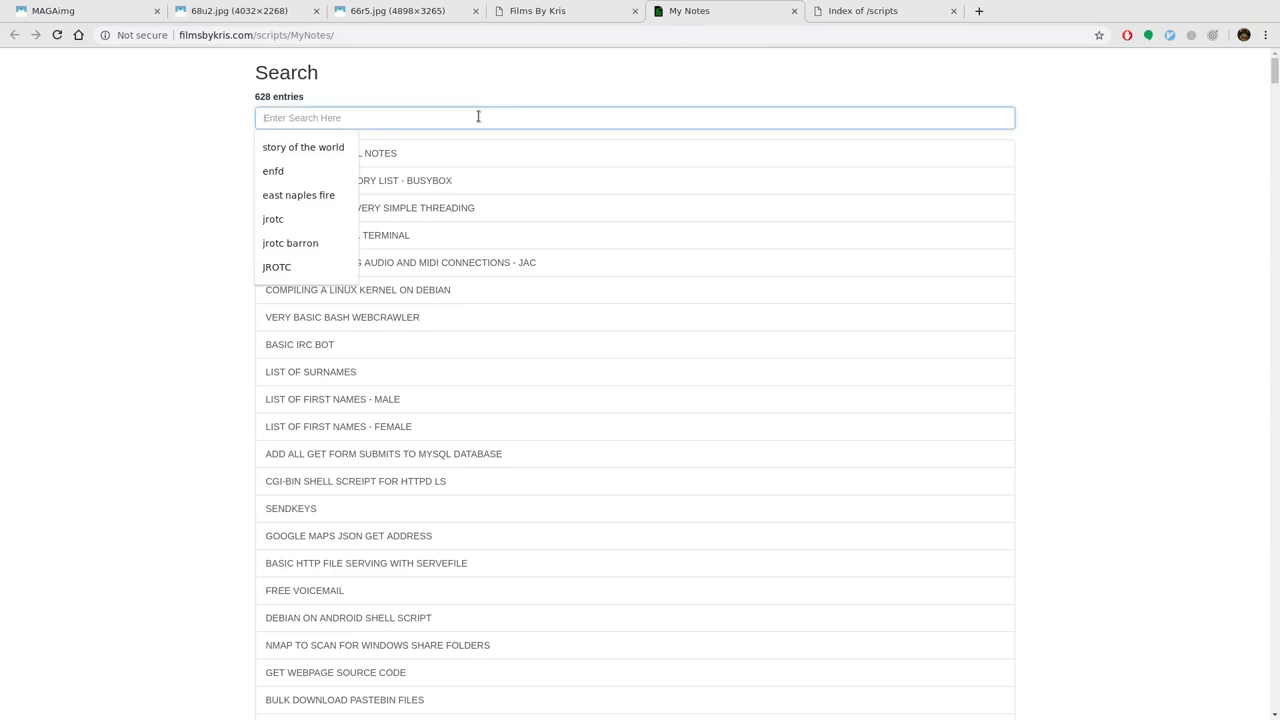
{"action": "type", "text": "maga"}
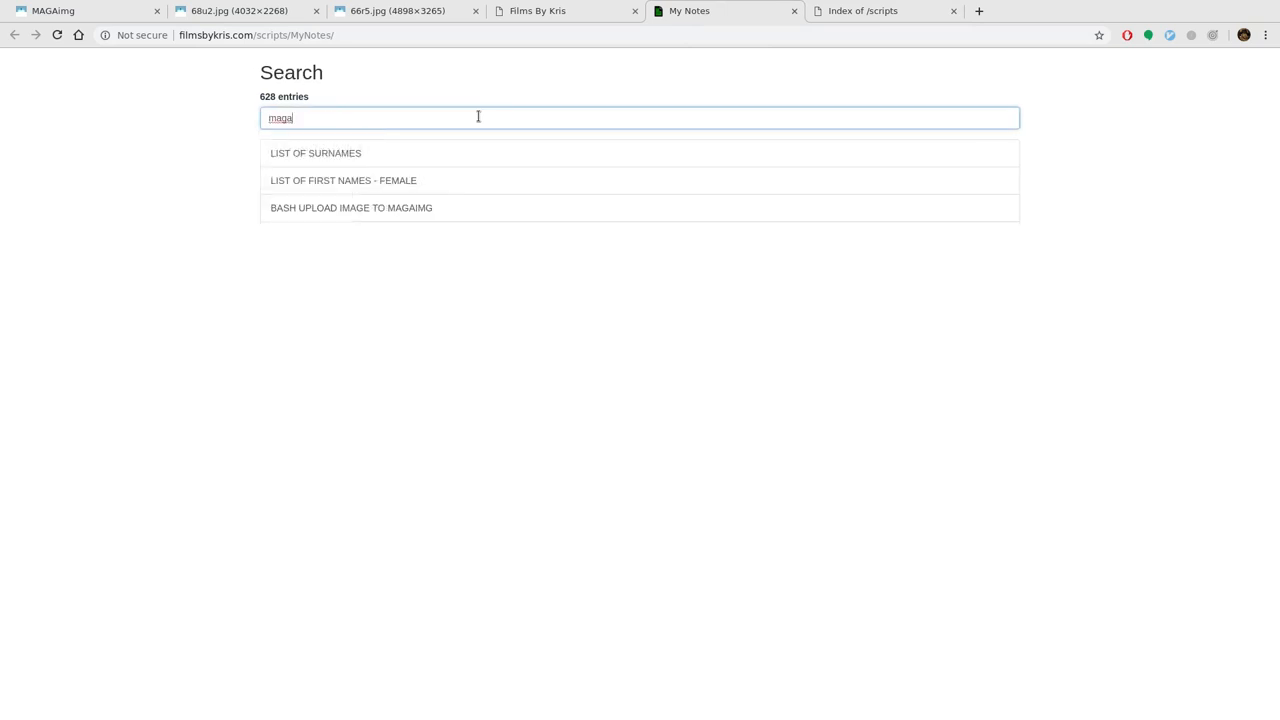
{"action": "left_click", "coordinate": [351, 207]}
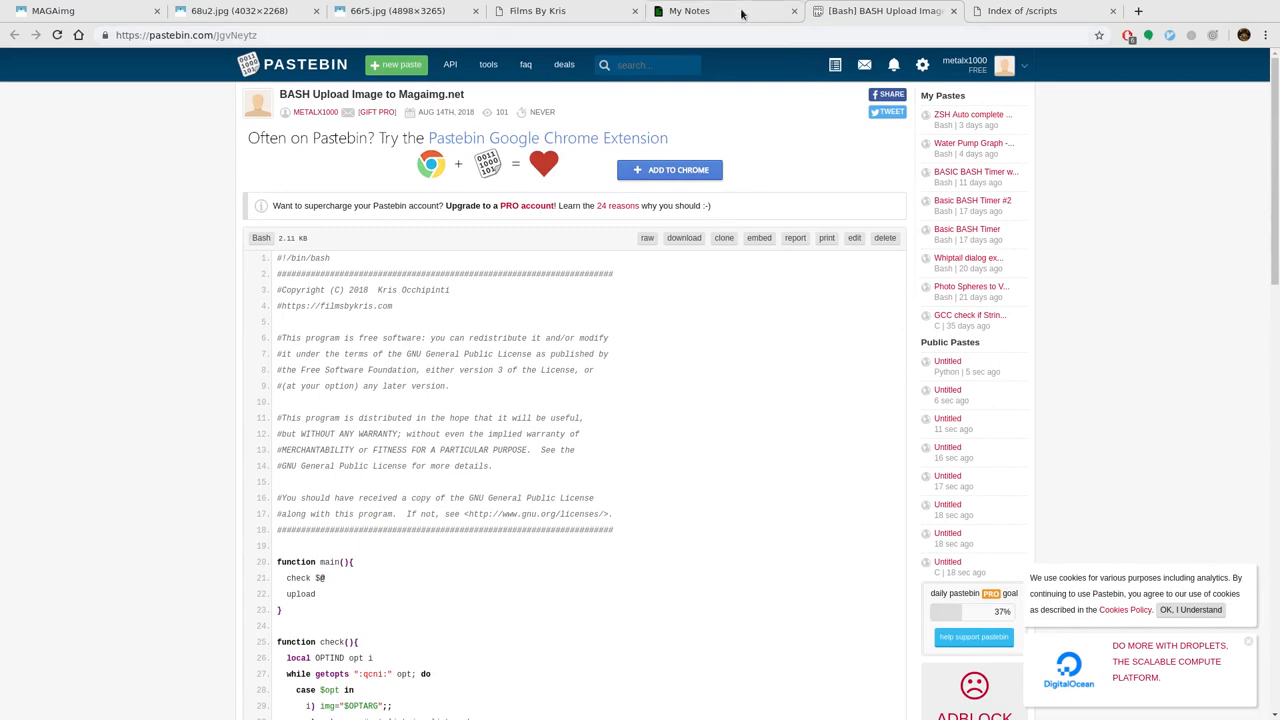
{"action": "left_click", "coordinate": [683, 12]}
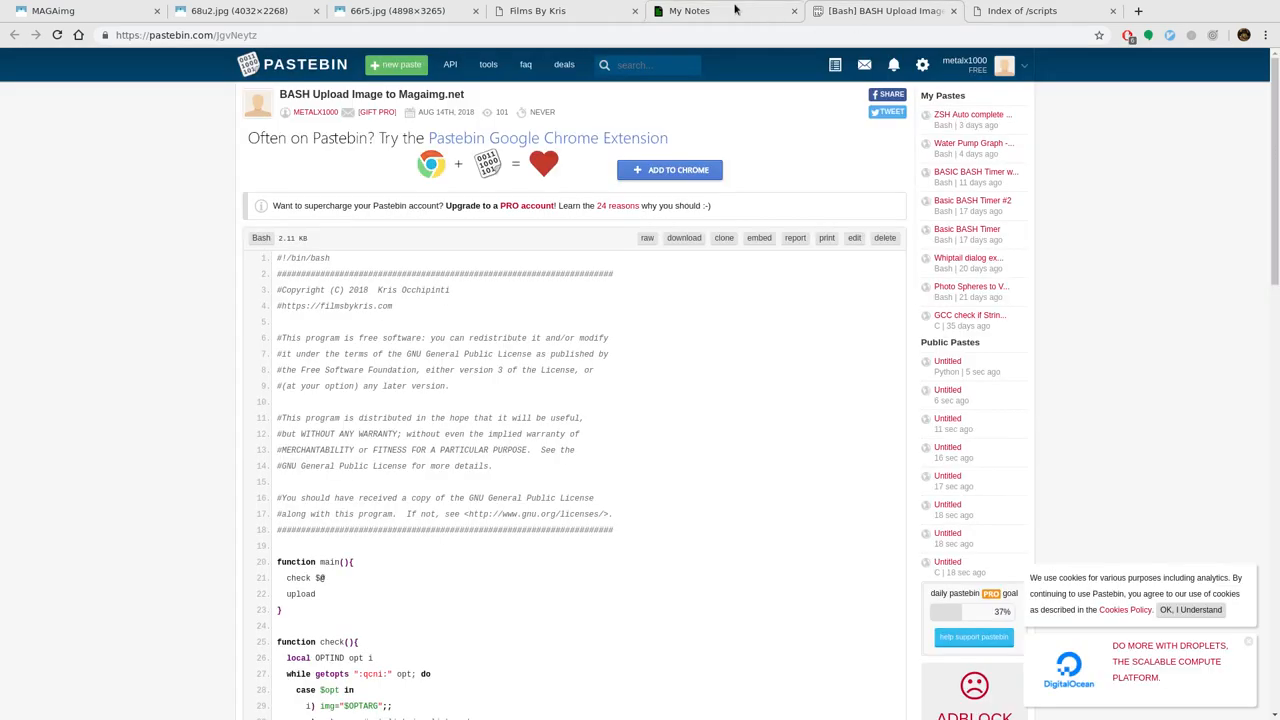
{"action": "left_click", "coordinate": [708, 11]}
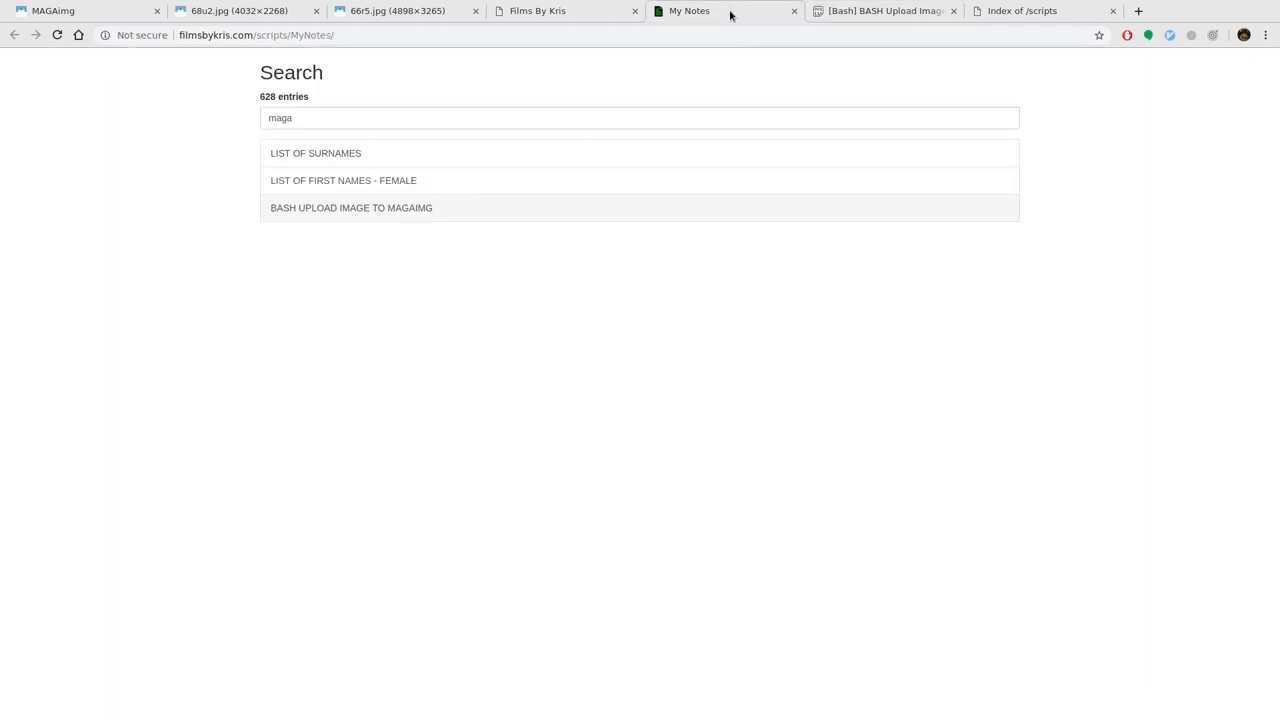